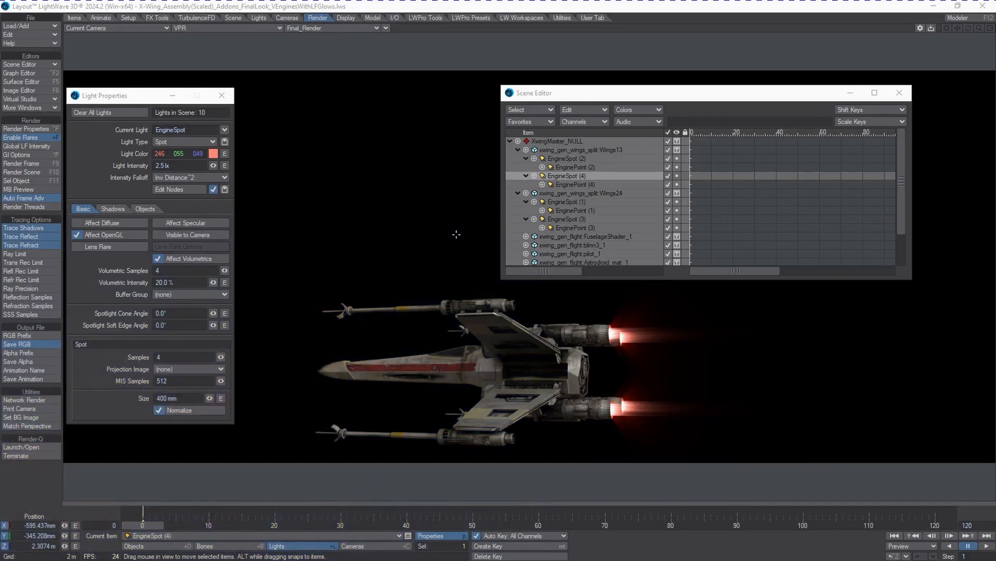
mouse_move(270, 316)
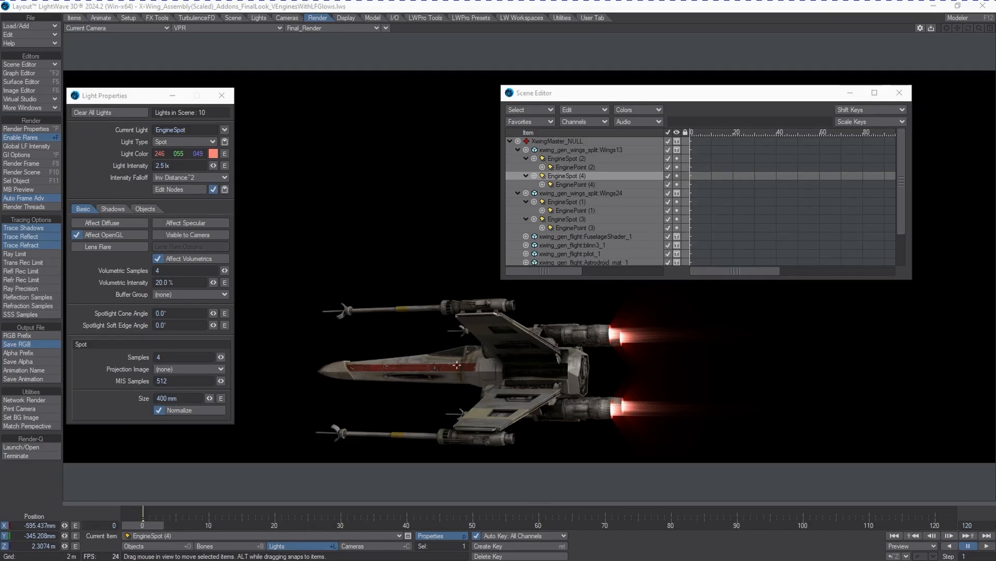
mouse_move(362, 373)
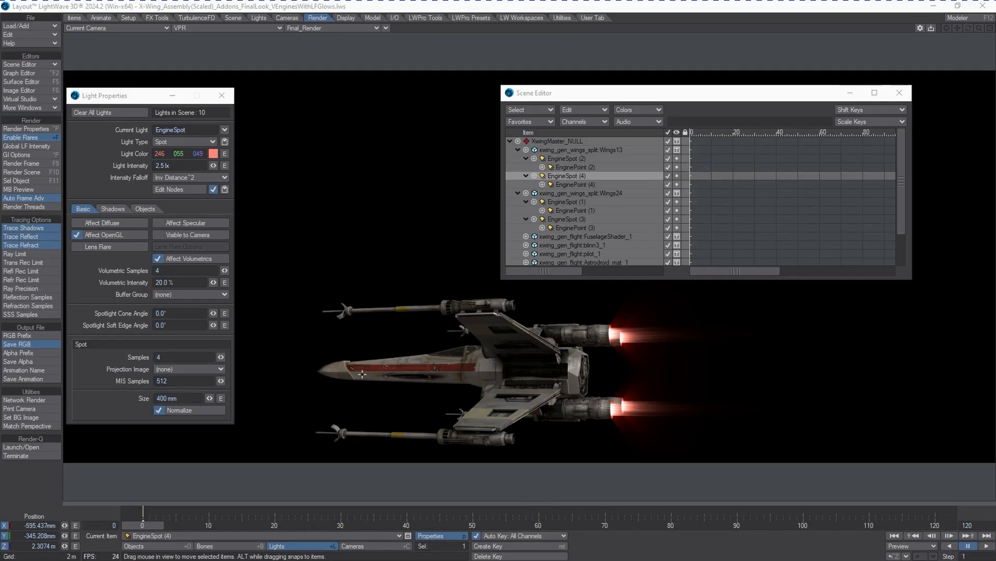
mouse_move(429, 441)
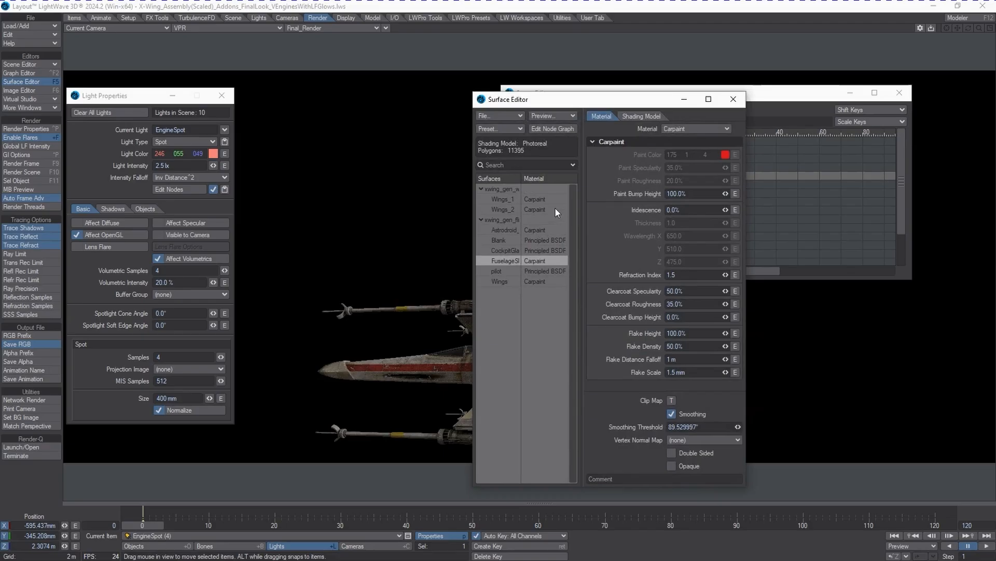
mouse_move(657, 103)
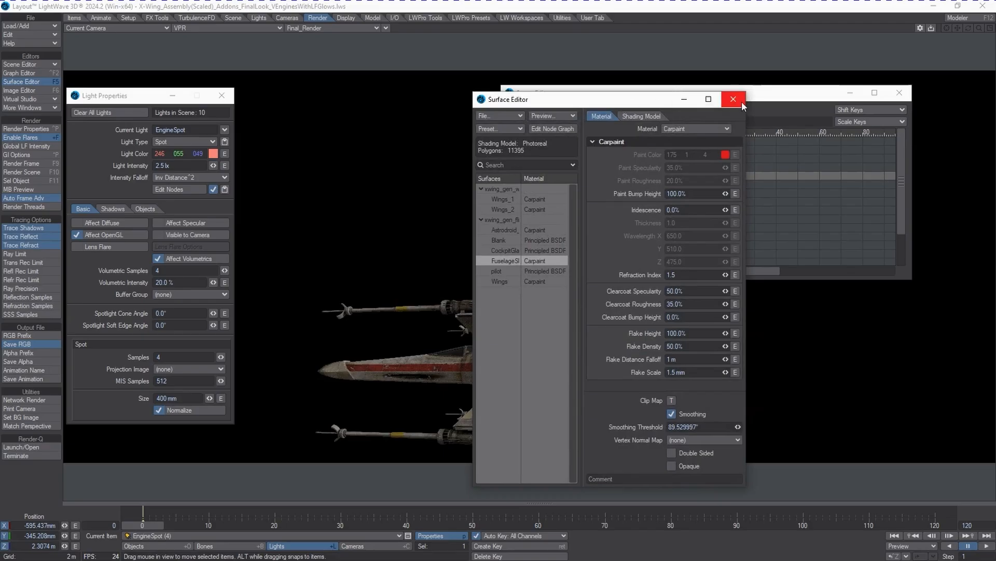
Close the surface settings so the head-on camera view shows the faint red engine glows
left_click(732, 99)
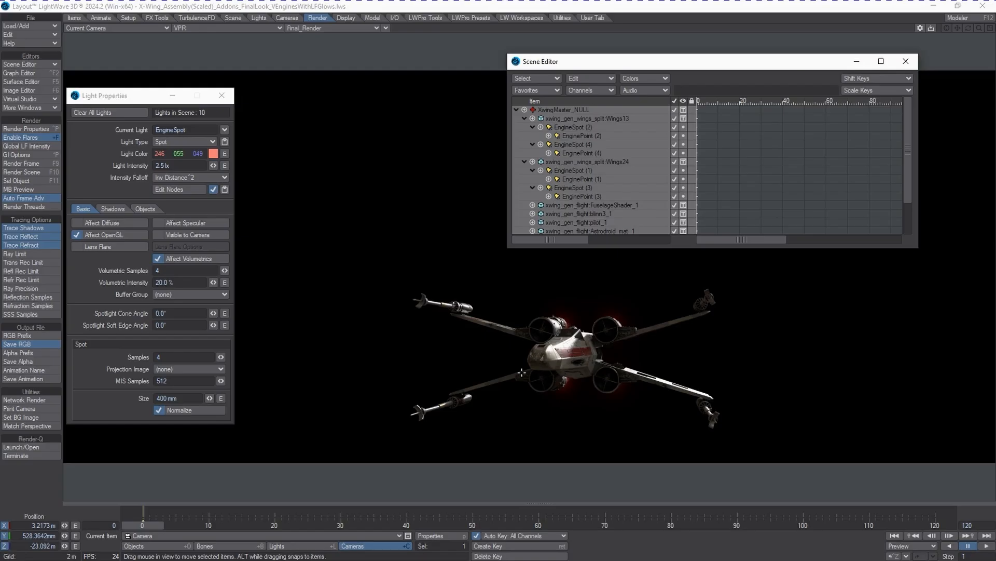
mouse_move(591, 324)
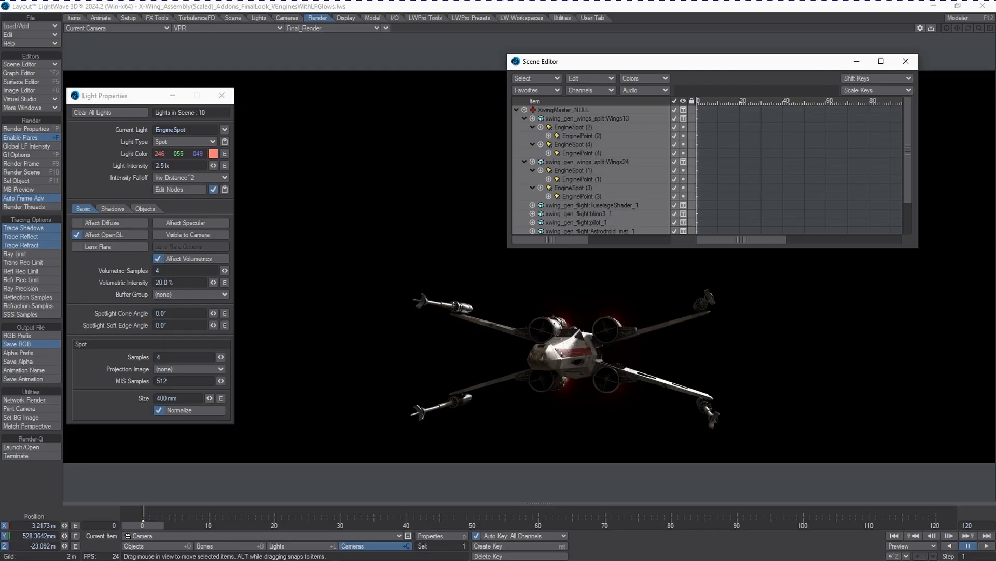
mouse_move(634, 247)
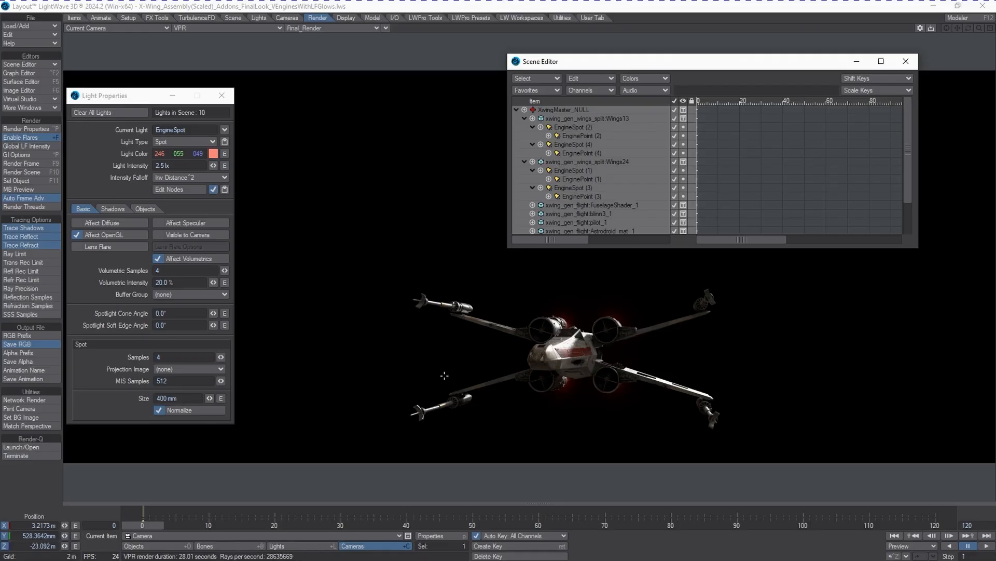
mouse_move(472, 419)
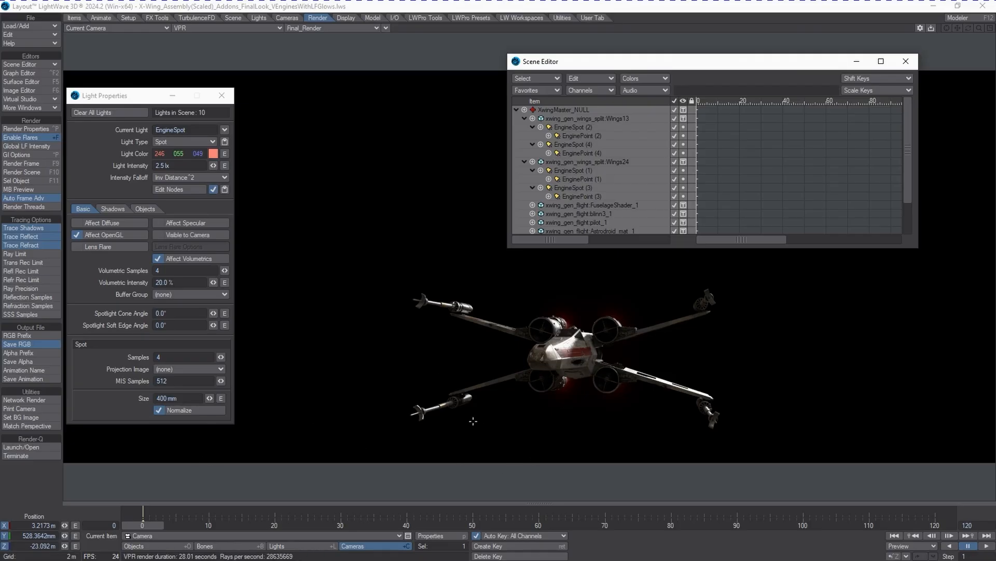
mouse_move(512, 343)
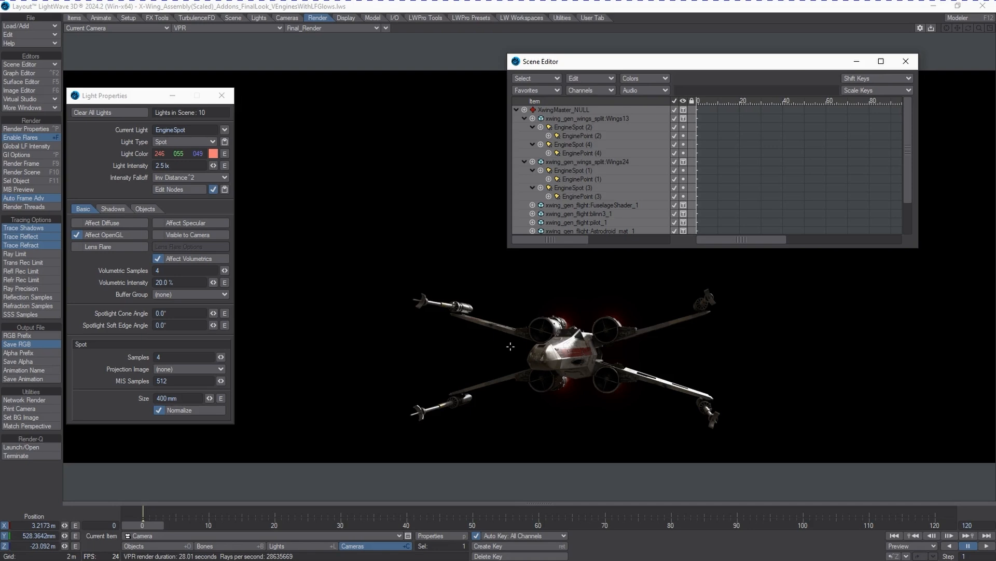
mouse_move(596, 138)
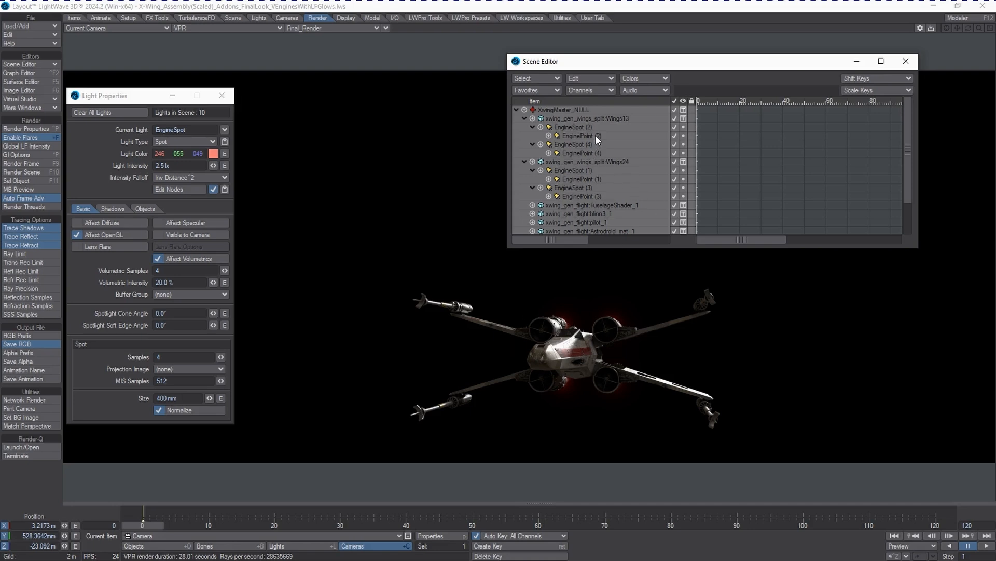
Clone the point light under EngineSpot (2) and rename the copy EnginePoint(ButtGlow)LF
left_click(579, 136)
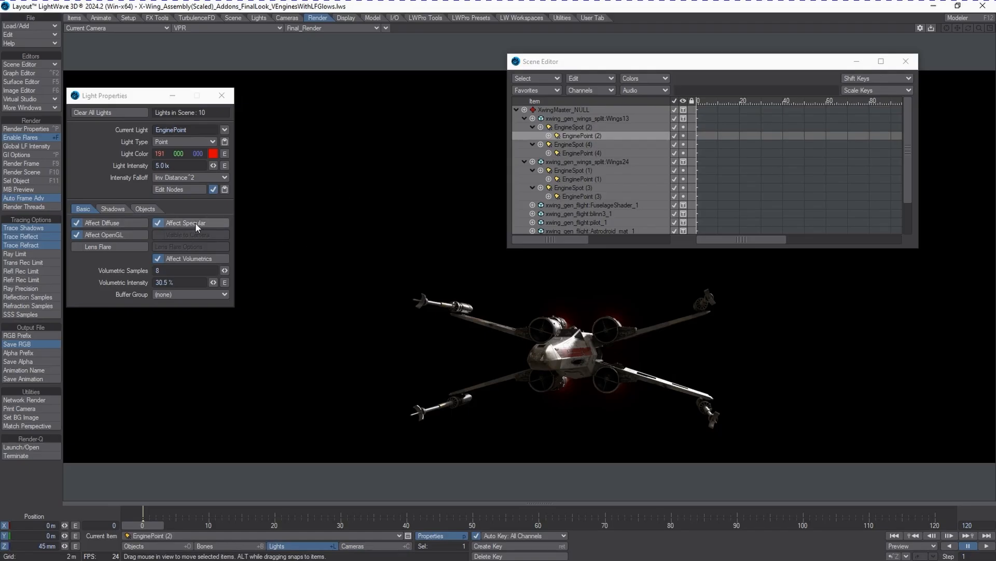
left_click(158, 223)
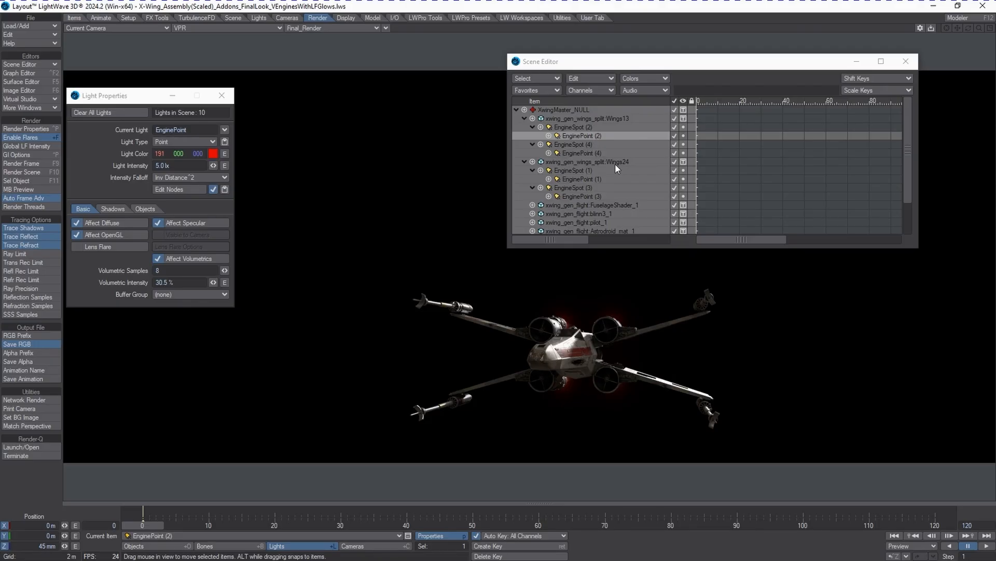
mouse_move(540, 149)
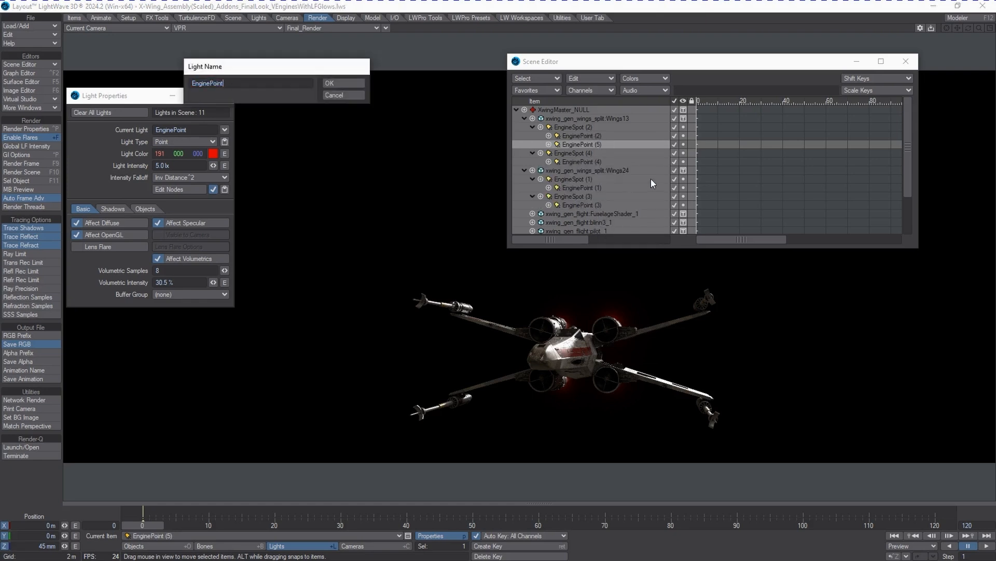
type("(ButtGlow_")
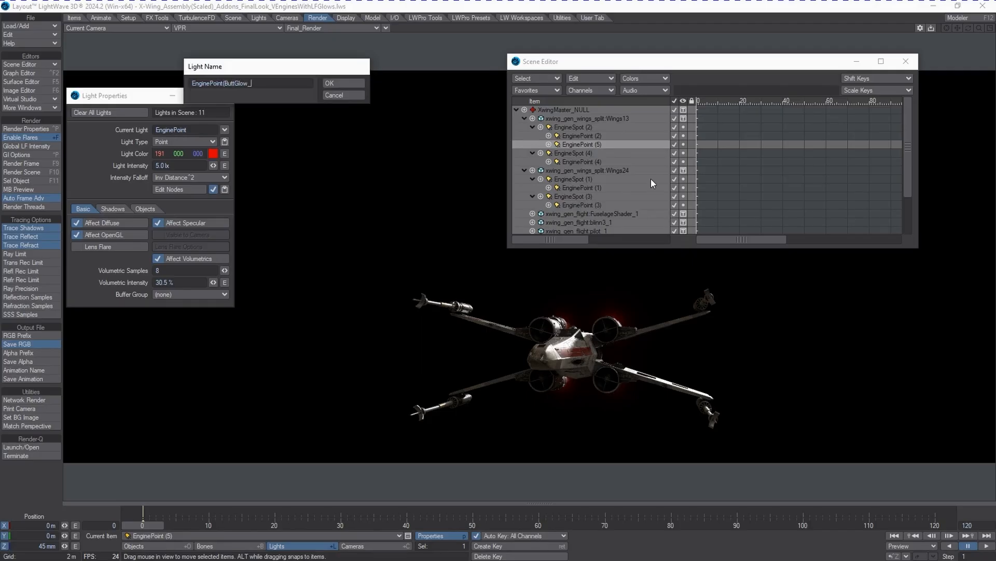
type("L")
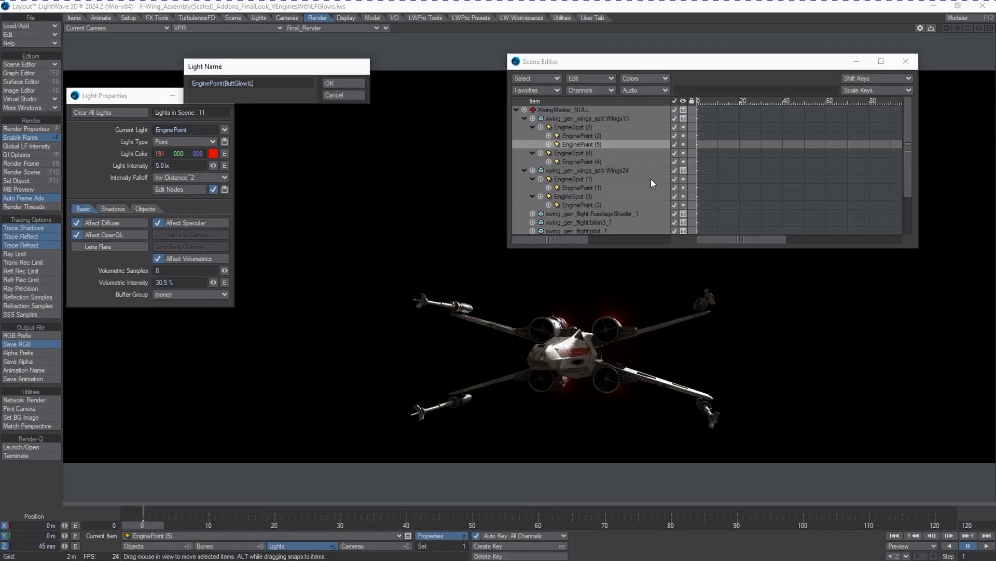
type("F")
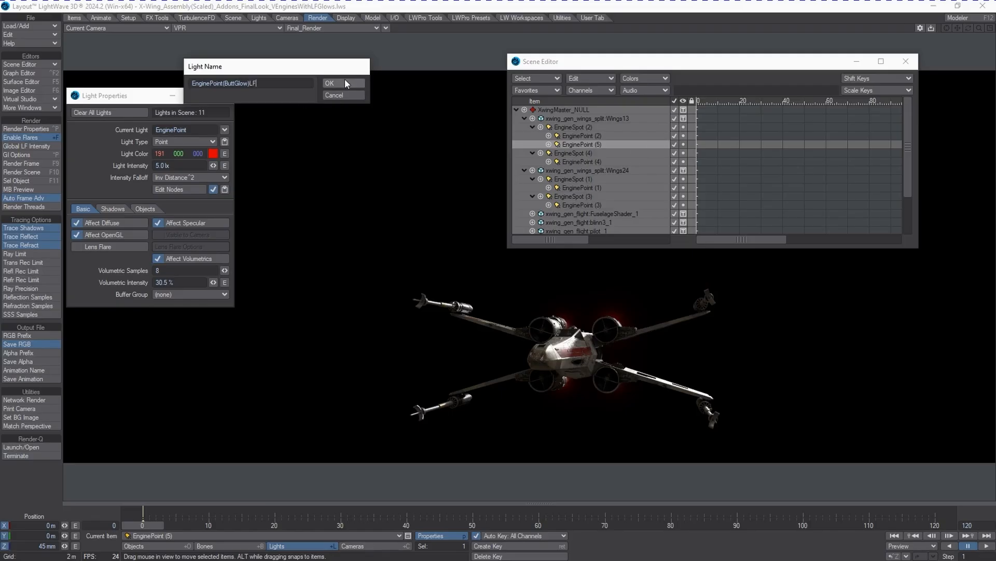
left_click(329, 83)
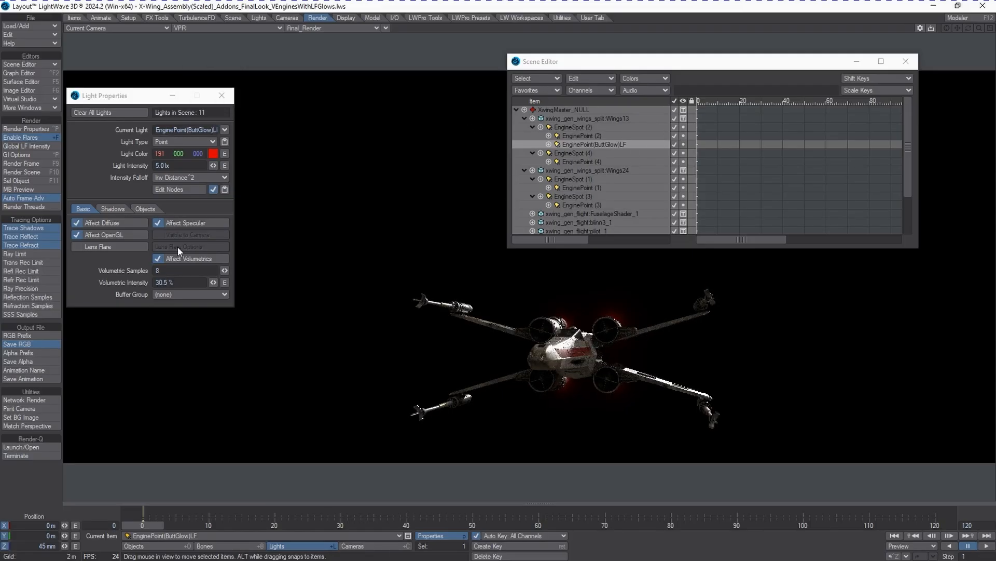
Turn off Affect Diffuse, Specular and Volumetrics on the ButtGlow light and enable Lens Flare
left_click(77, 222)
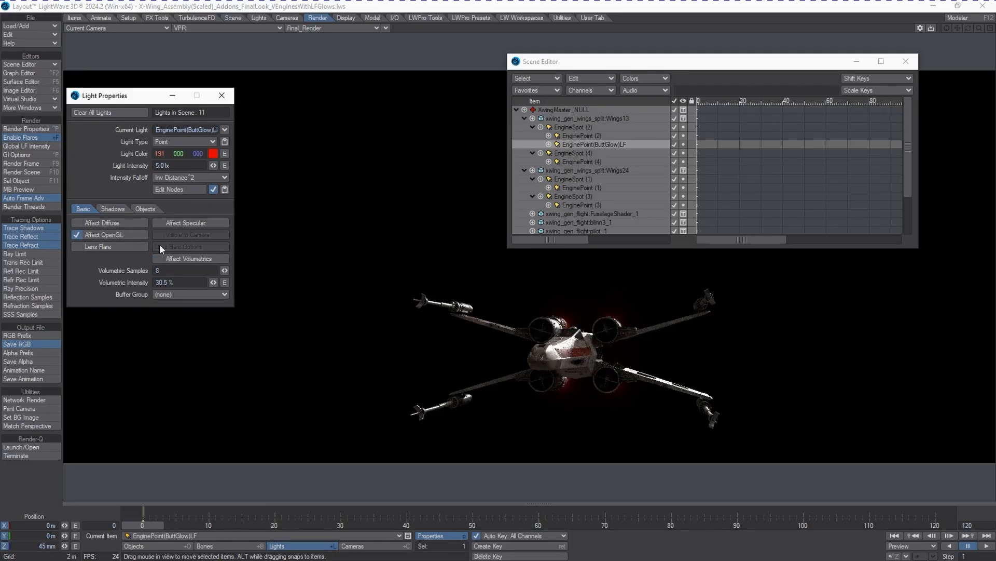
left_click(99, 246)
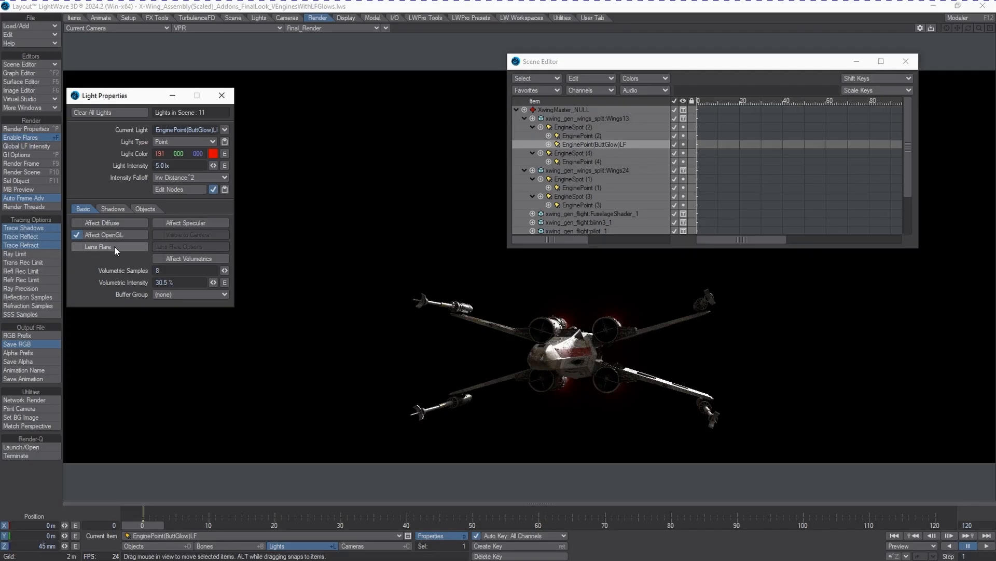
left_click(76, 247)
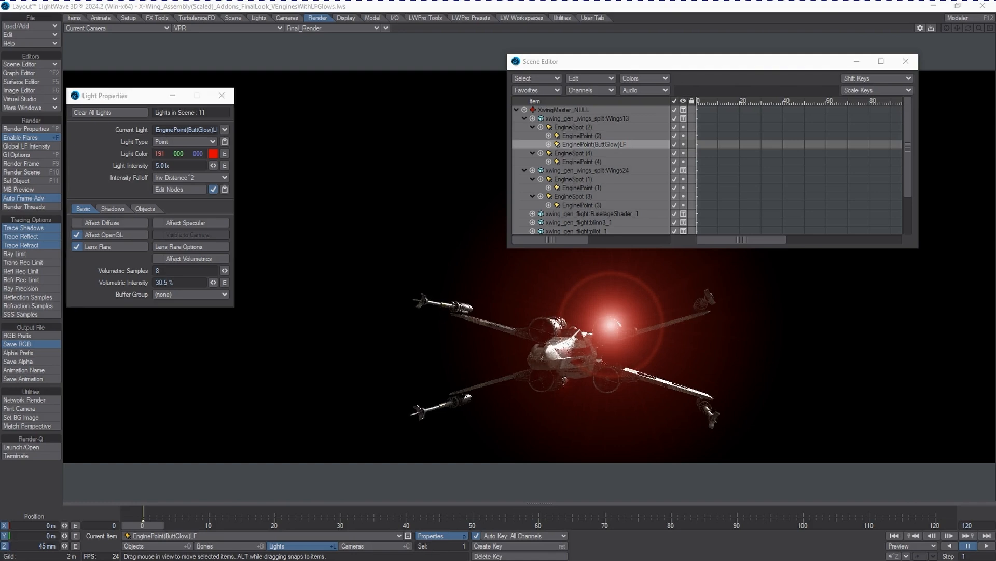
mouse_move(750, 303)
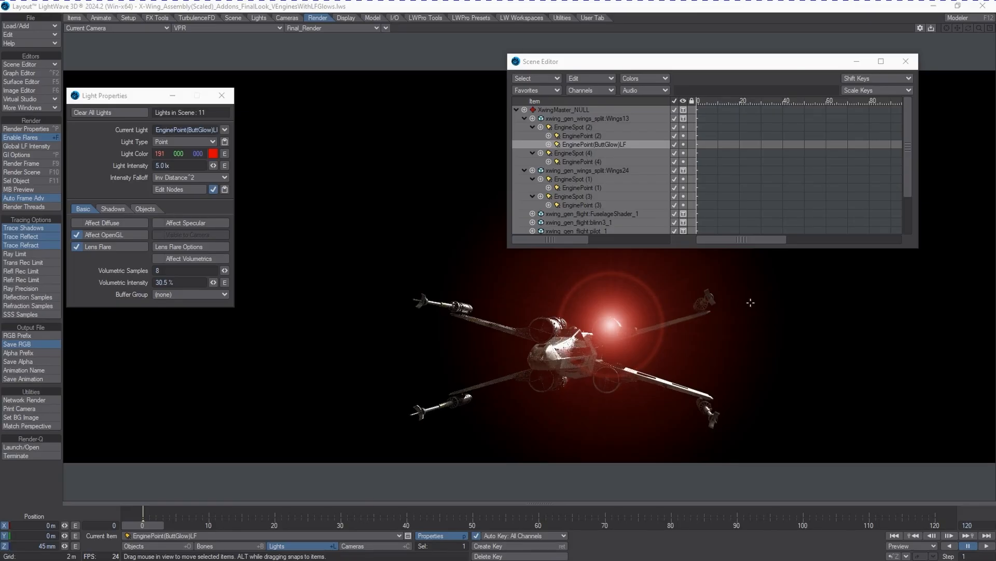
mouse_move(745, 299)
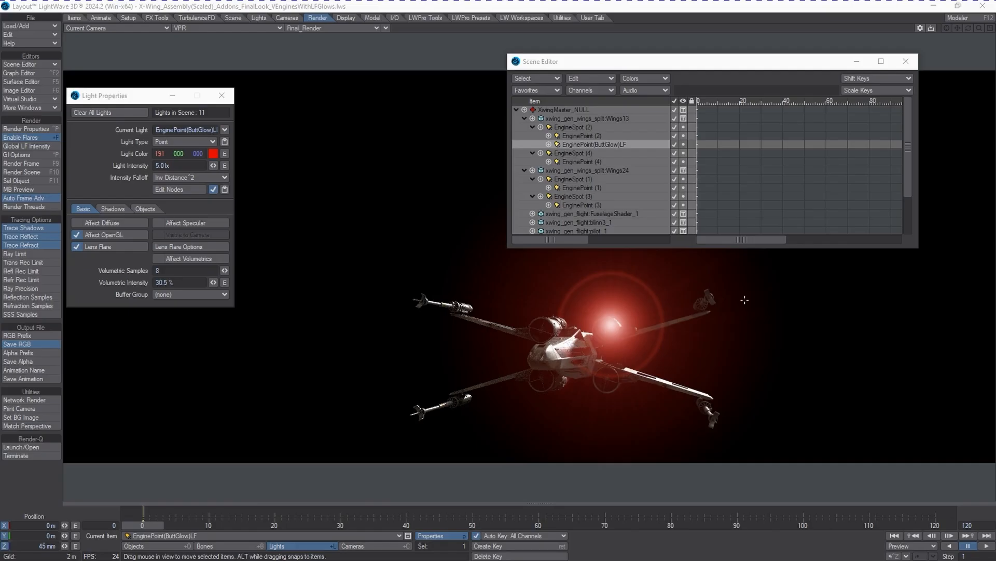
mouse_move(731, 347)
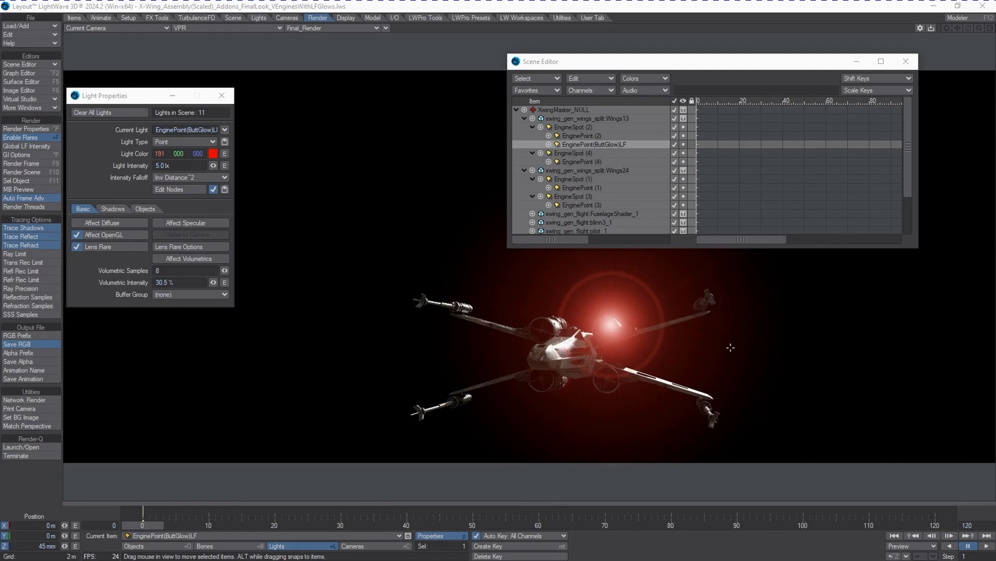
mouse_move(710, 333)
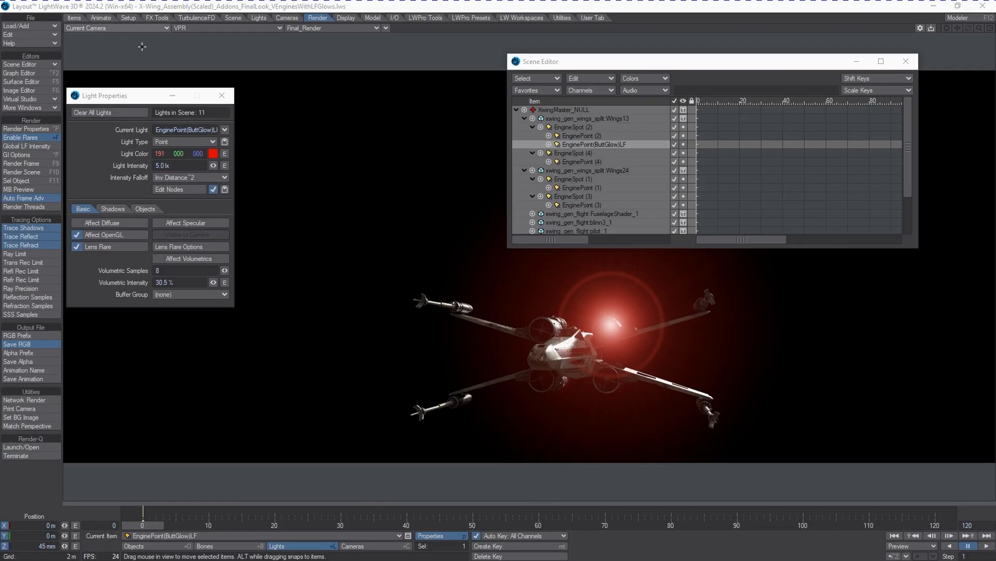
Set the ButtGlow lens flare to 10% intensity, fading with distance and glowing behind objects
left_click(190, 247)
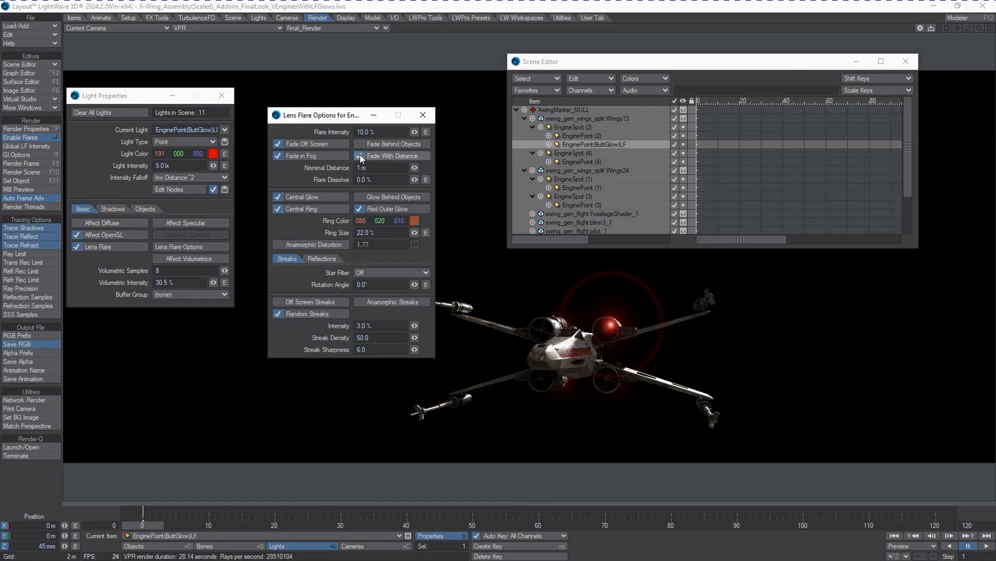
left_click(360, 156)
type("50")
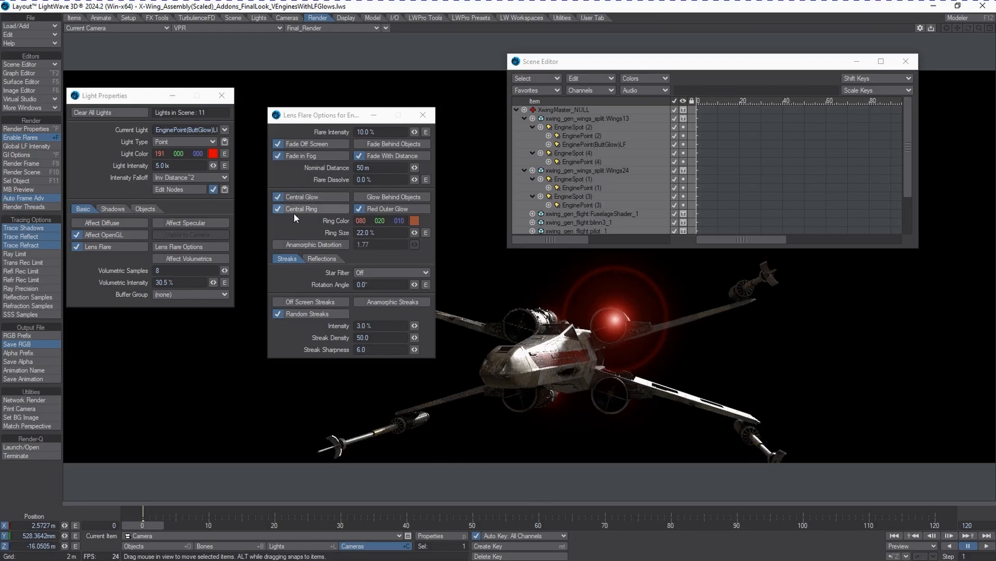
left_click(360, 208)
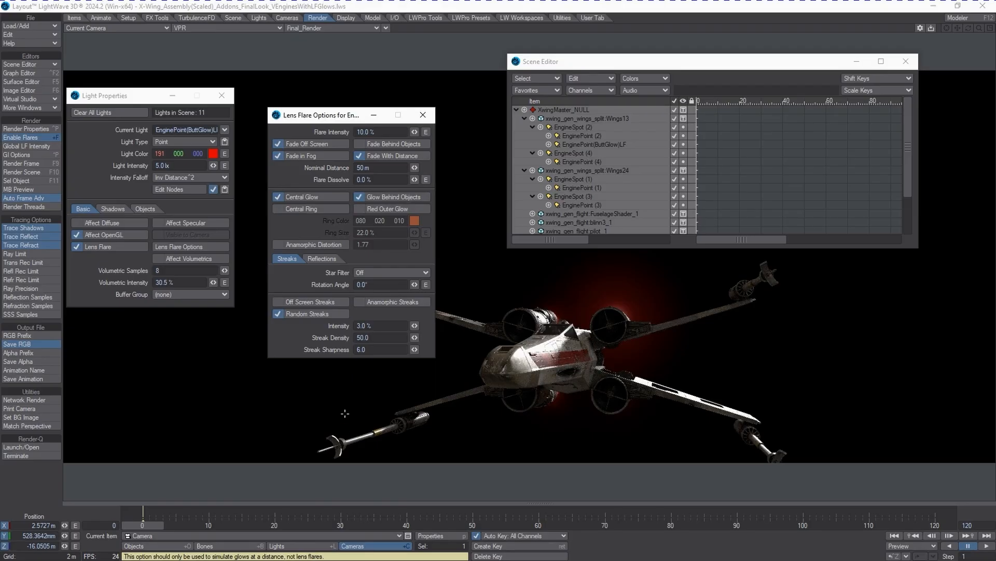
mouse_move(340, 237)
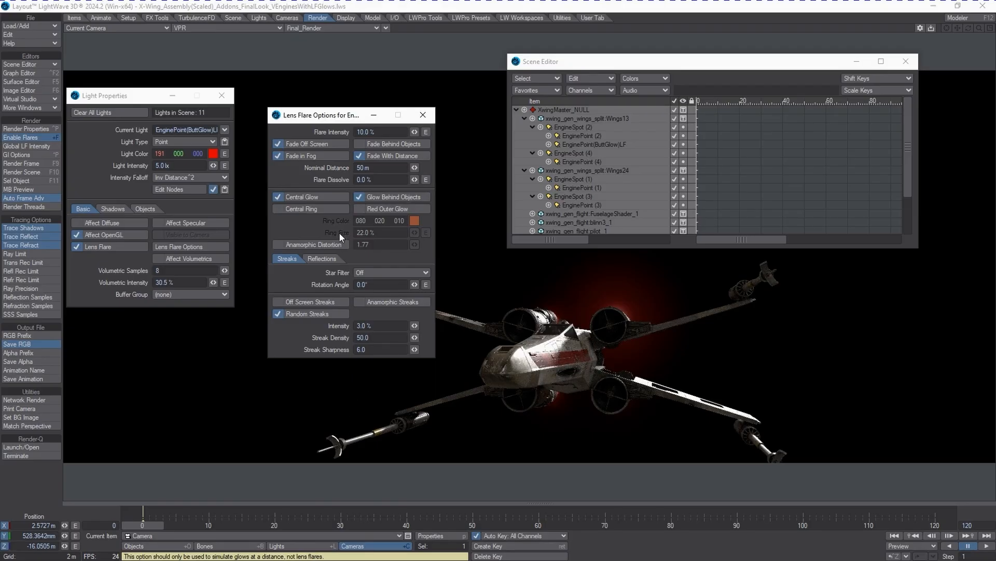
mouse_move(405, 274)
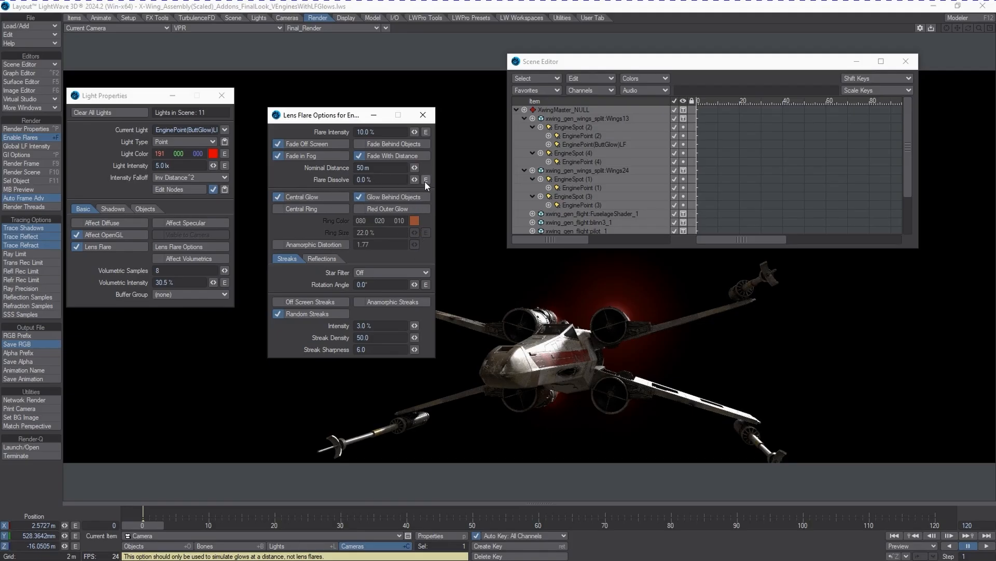
Add a Noisy Channel modifier to the Flare Dissolve envelope in the Graph Editor
left_click(425, 179)
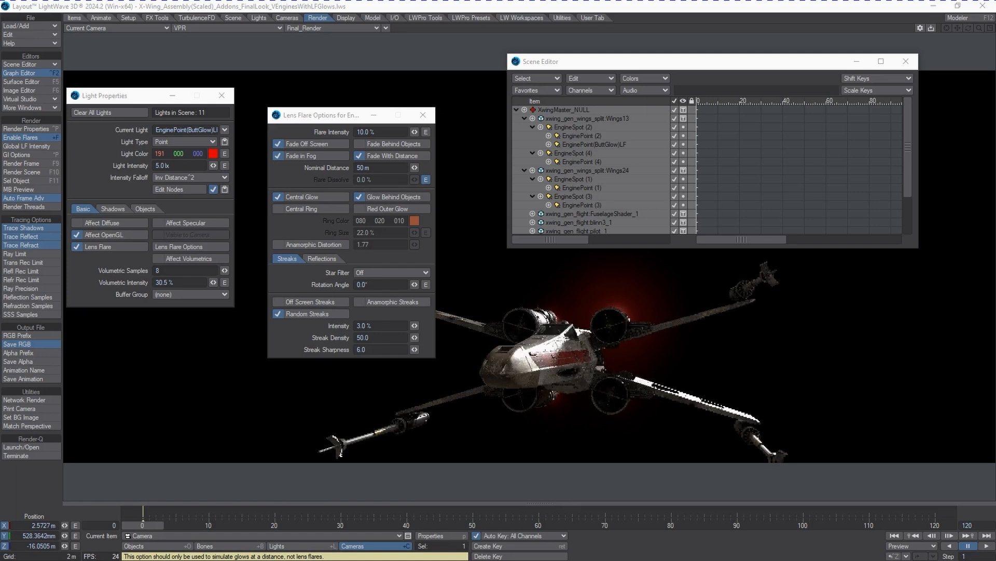
left_click(21, 73)
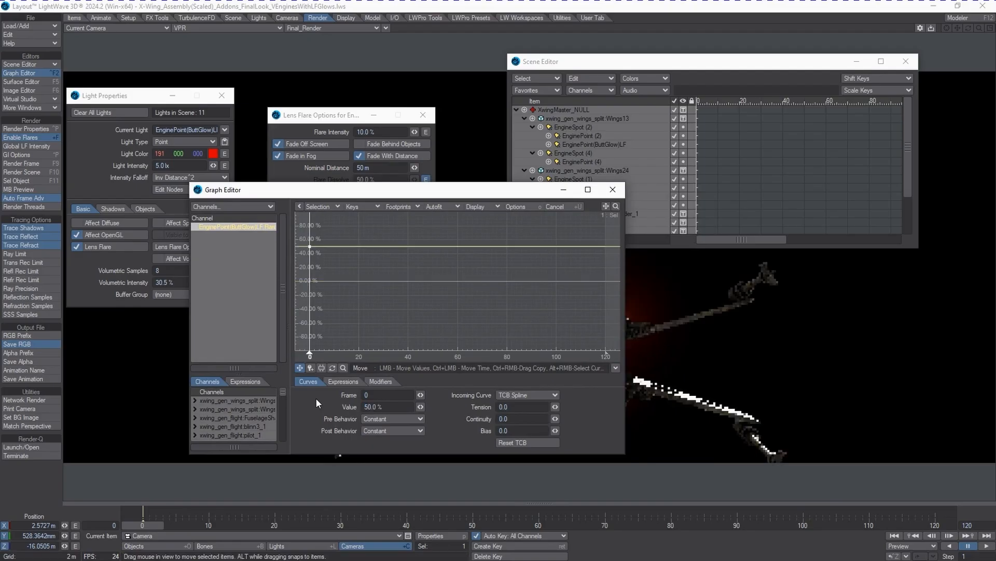
left_click(379, 381)
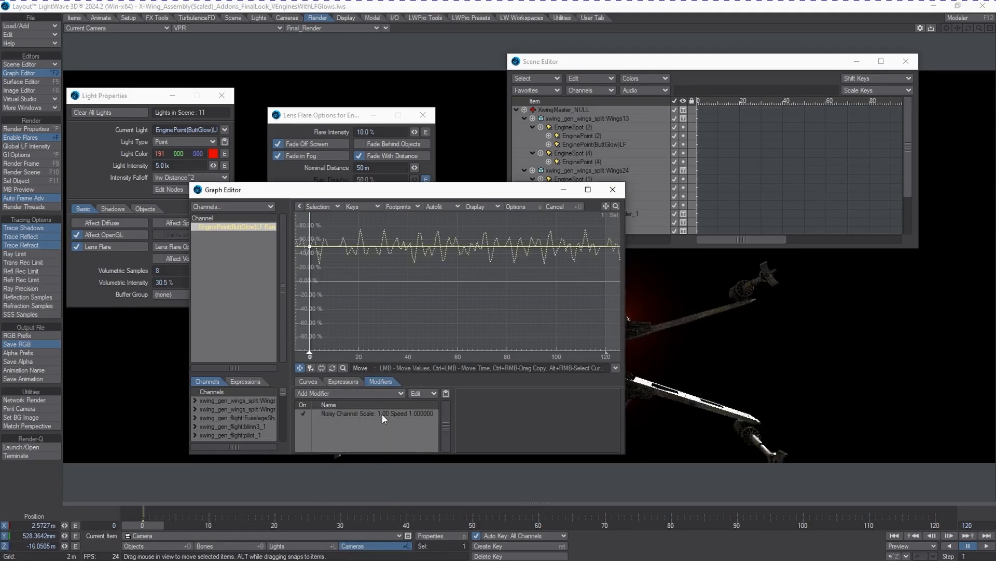
left_click(374, 413)
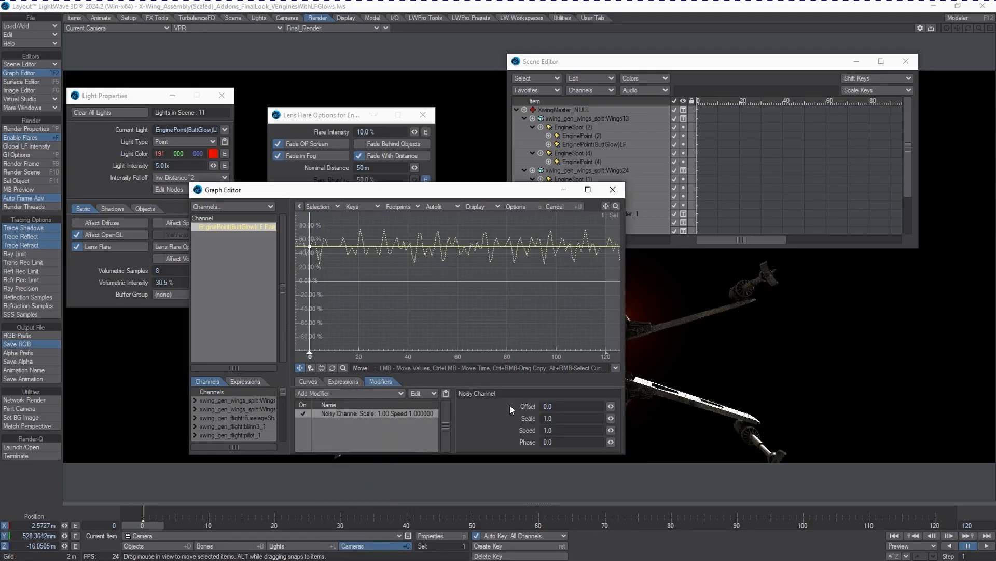
left_click(553, 441)
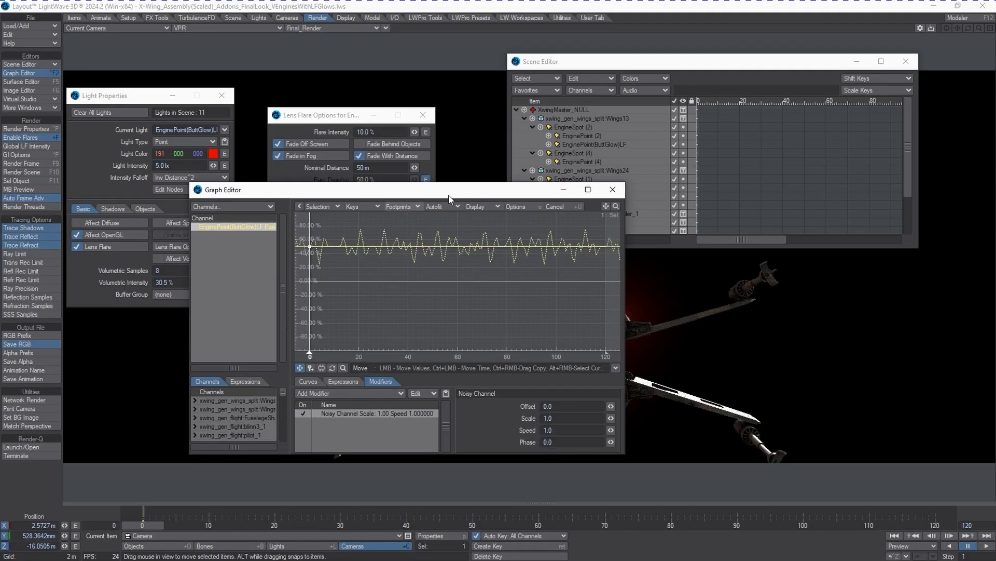
right_click(235, 226)
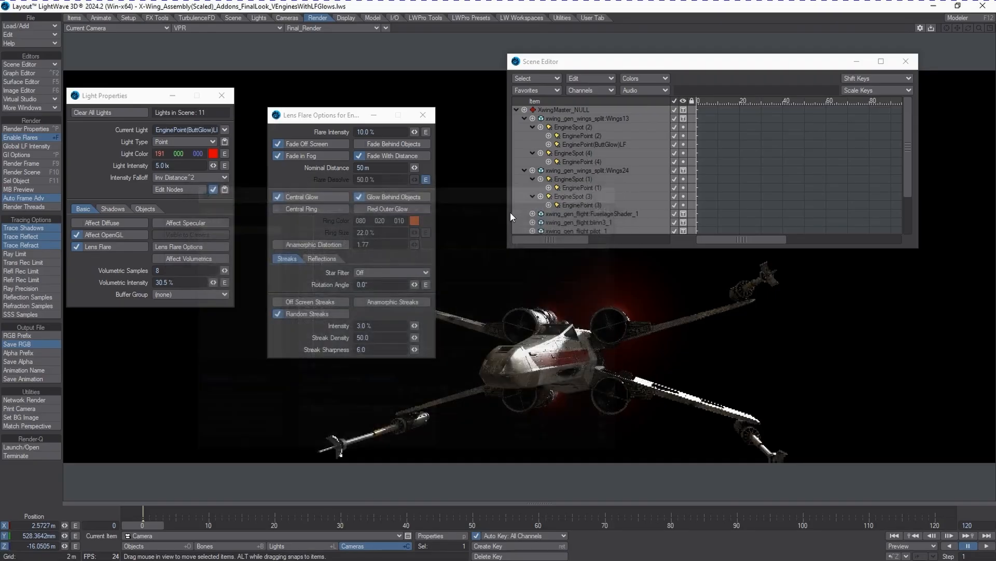
Turn off Random Streaks and pull the camera back to frame the whole X-wing
left_click(278, 313)
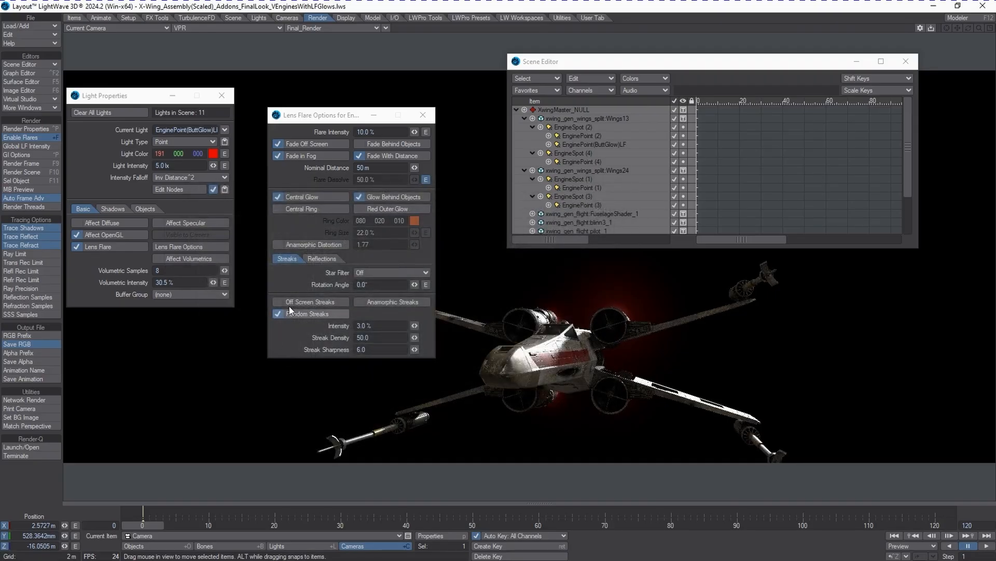
mouse_move(281, 315)
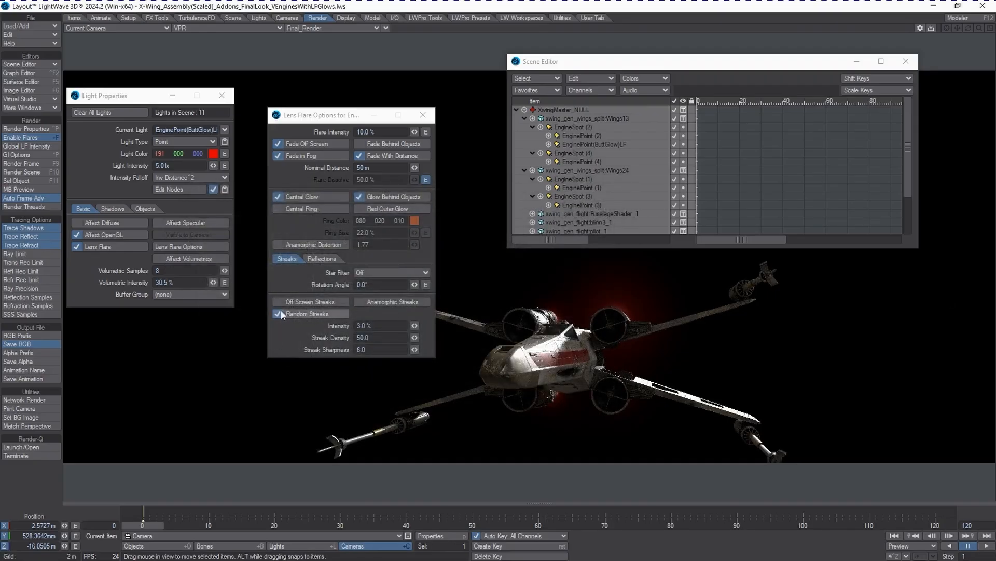
left_click(279, 314)
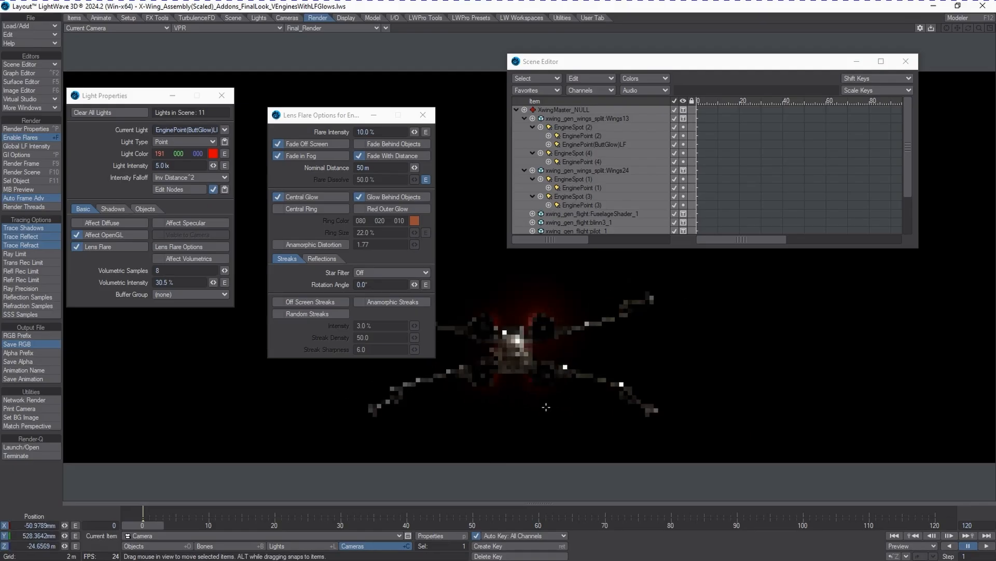
left_click_drag(546, 407, 572, 356)
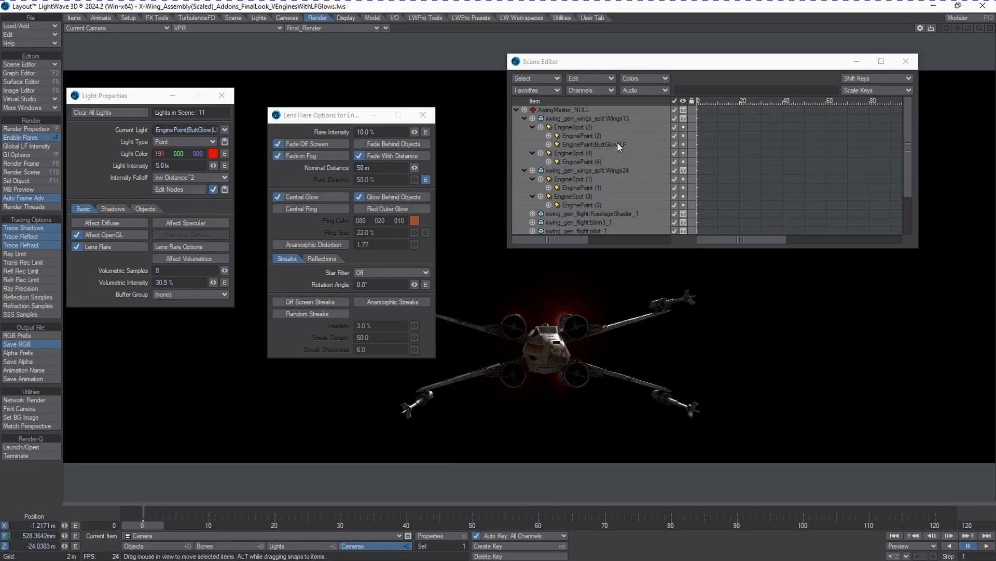
Make three clones of EnginePoint(ButtGlow)LF for the remaining engine points
left_click(591, 145)
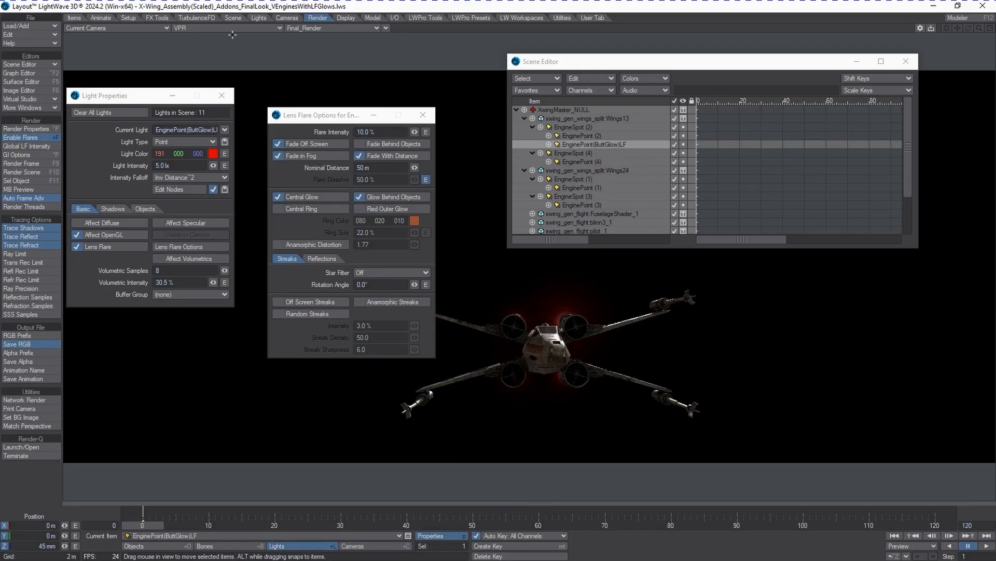
mouse_move(227, 104)
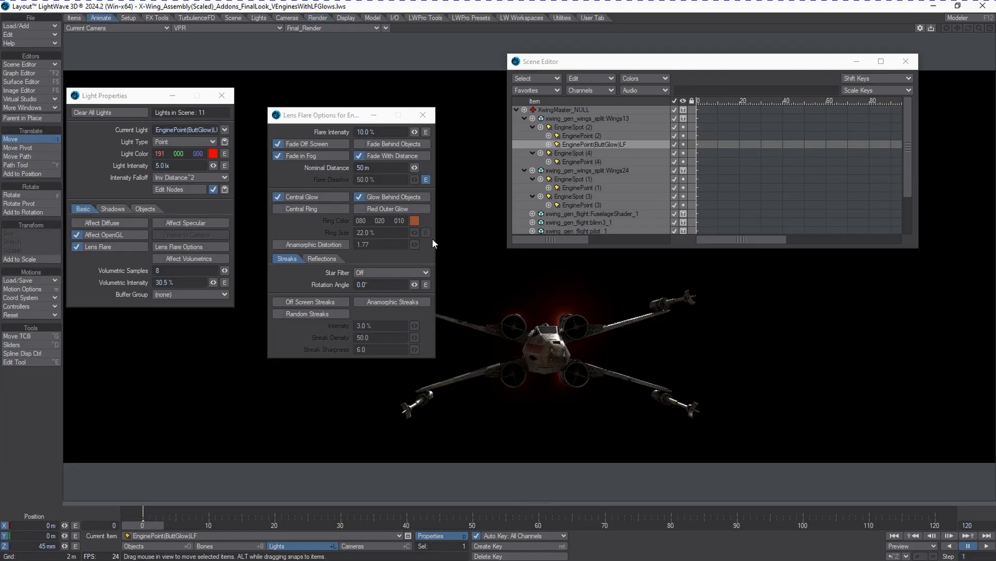
mouse_move(615, 151)
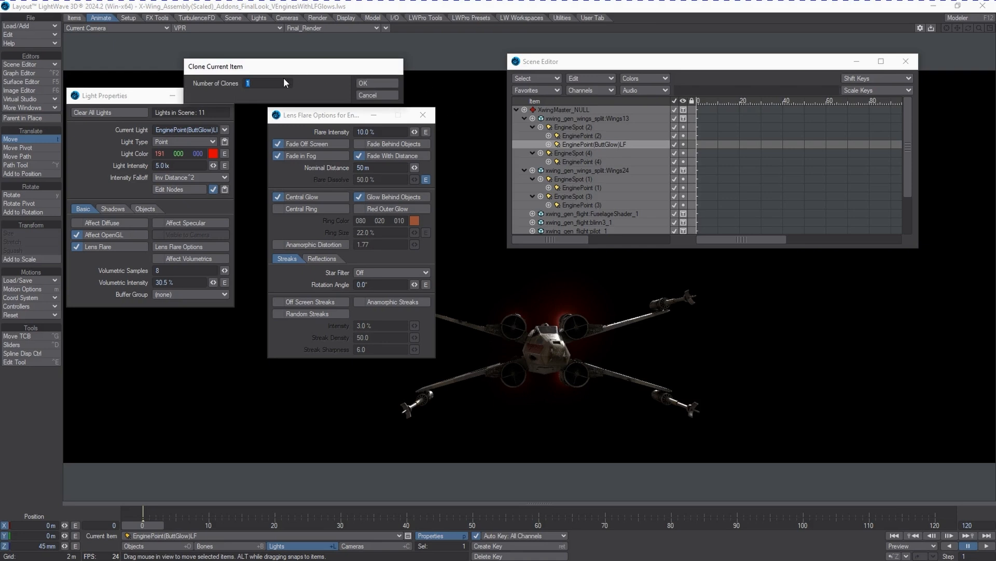
type("3")
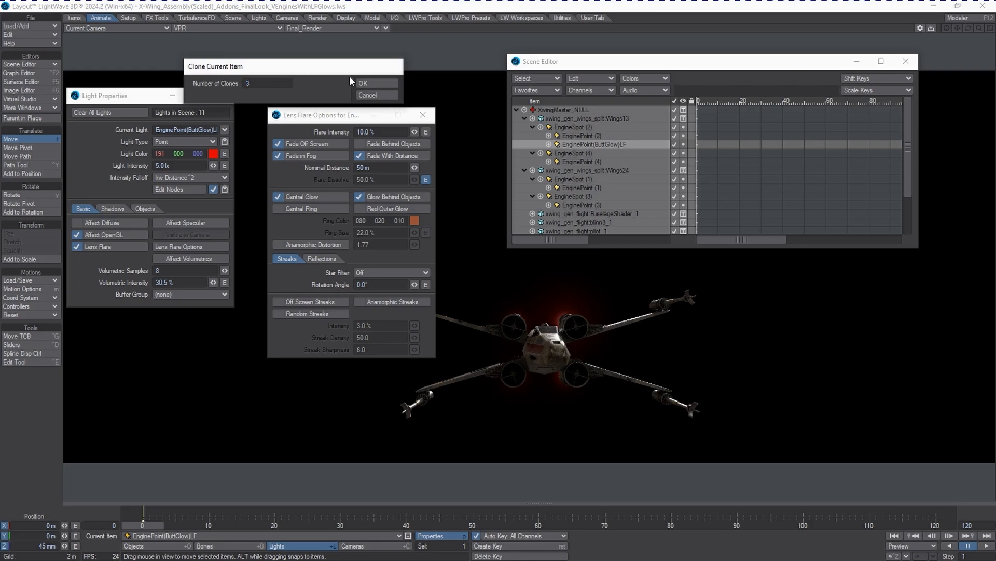
left_click(362, 83)
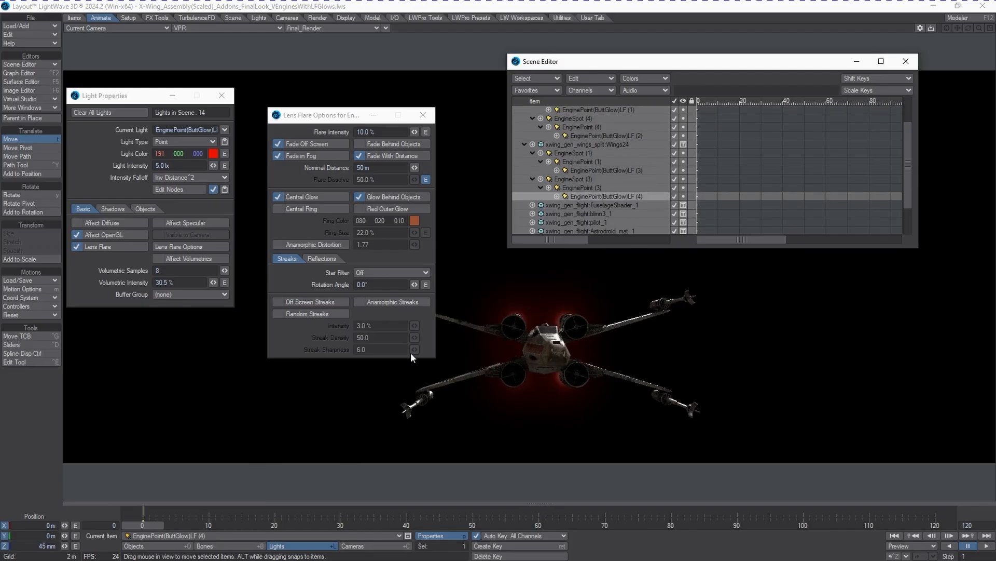
Switch the viewport to Textured Shaded Solid and move the Lens Flare Options panel aside
left_click(99, 27)
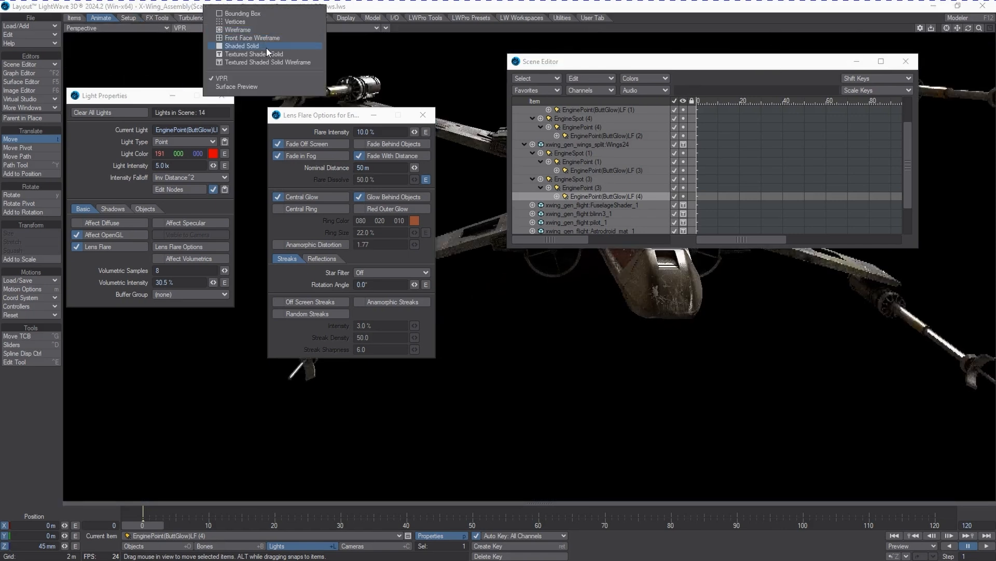
left_click(258, 54)
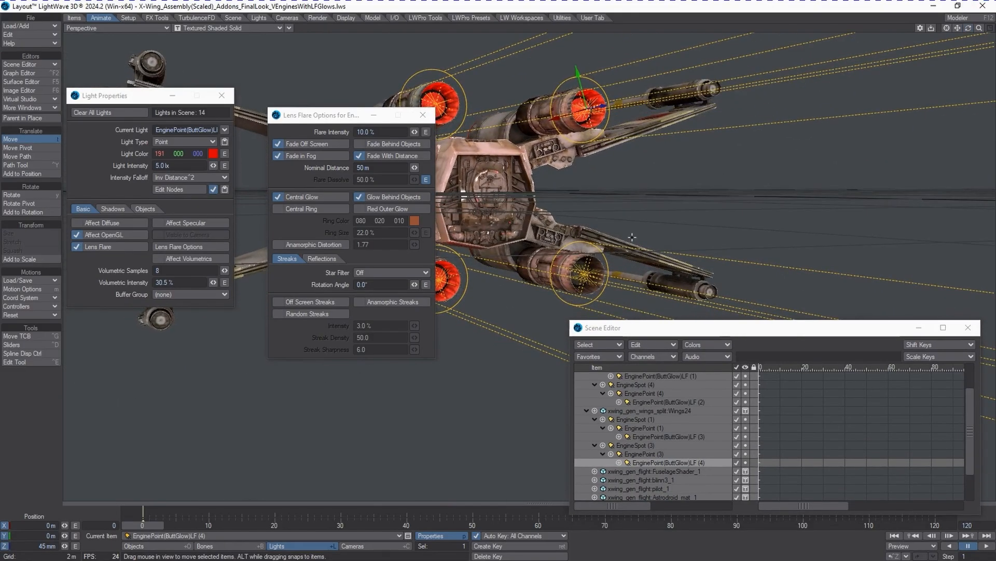
left_click_drag(347, 115, 284, 199)
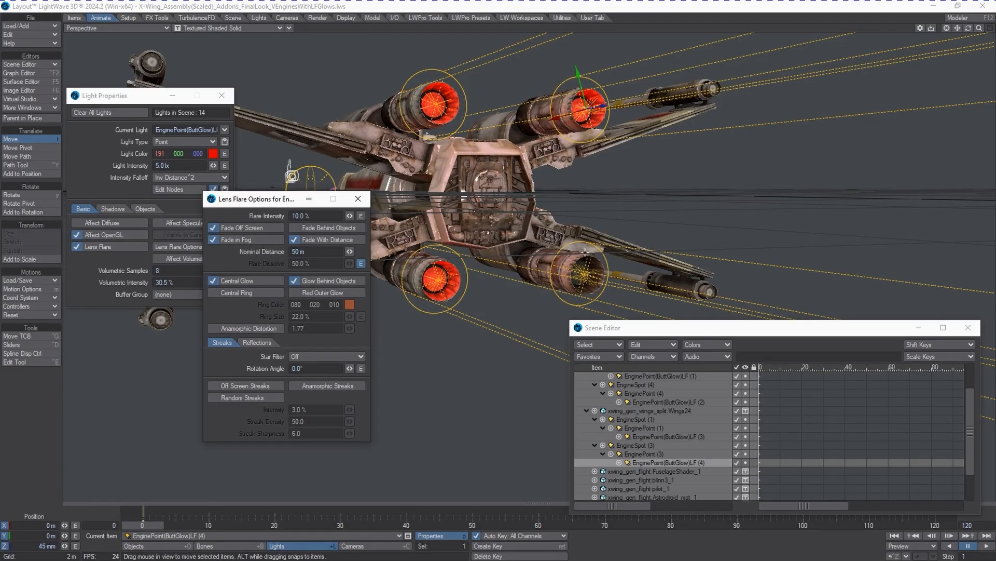
mouse_move(575, 266)
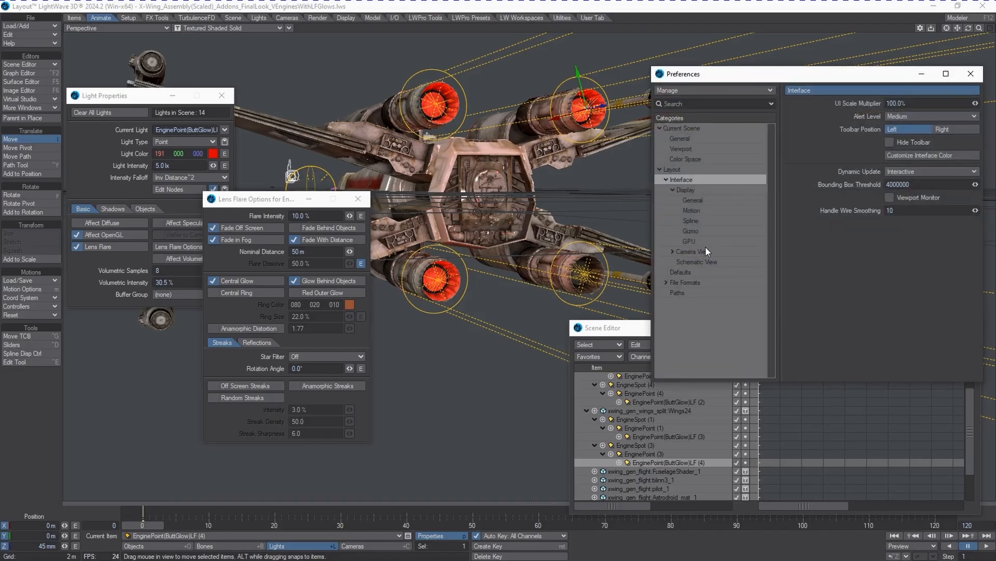
Set Maximum OpenGL Lights to 2 in GPU display preferences and select the environment light
left_click(688, 241)
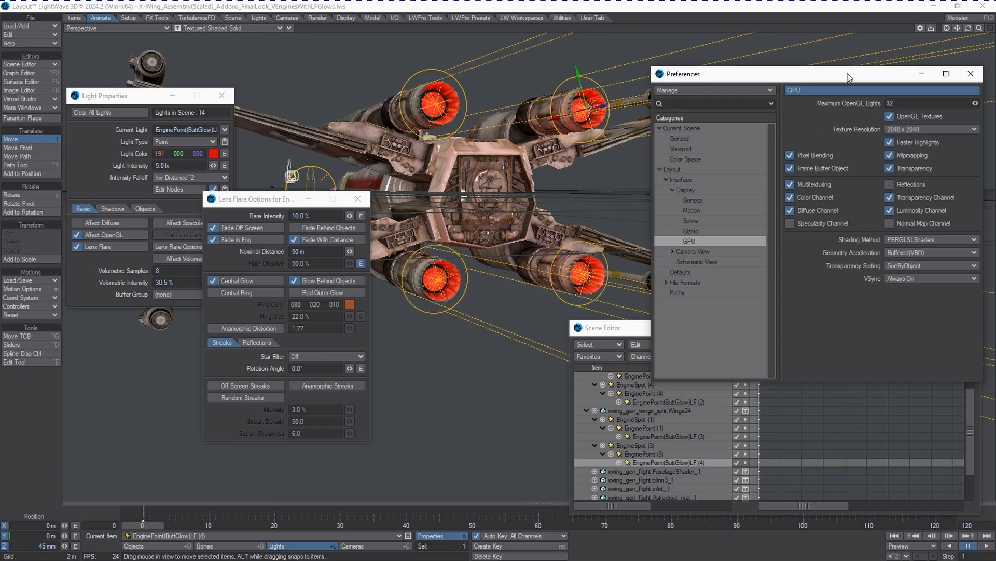
mouse_move(772, 113)
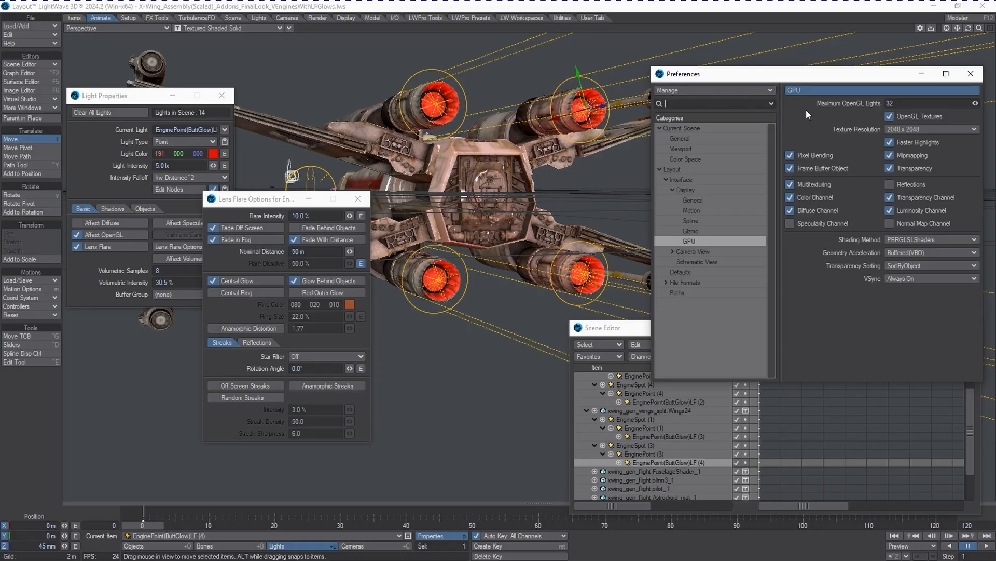
mouse_move(809, 115)
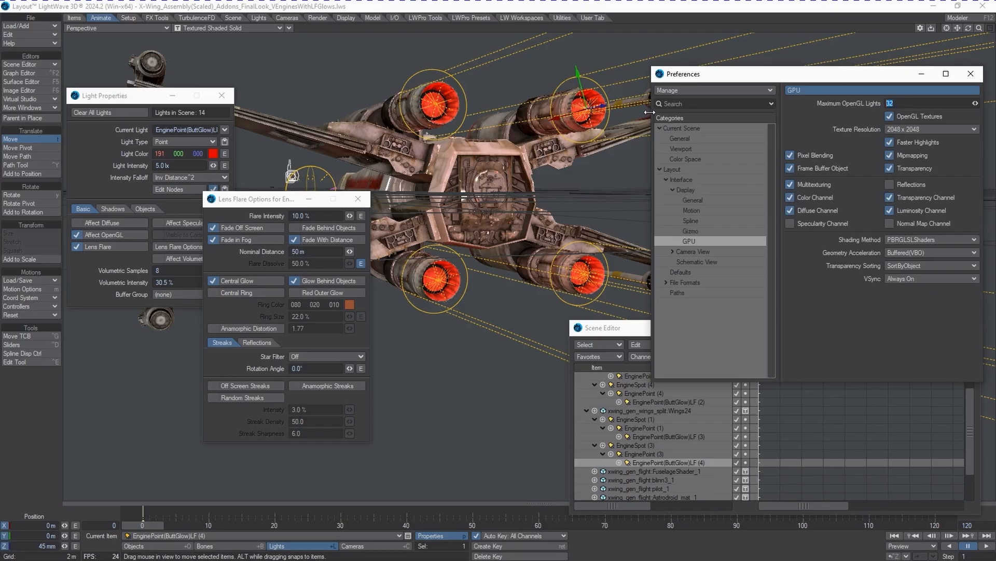
mouse_move(653, 116)
type("2")
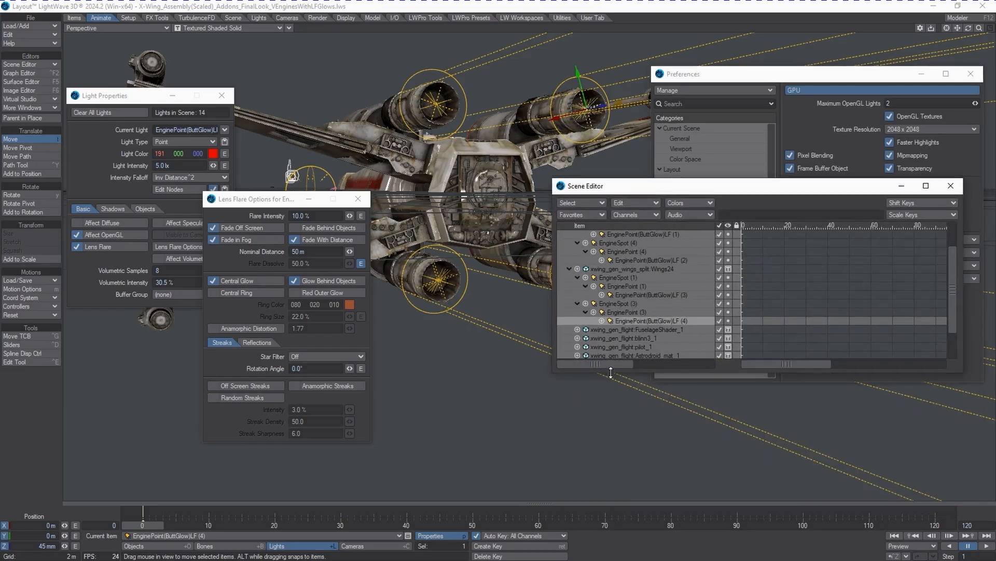
left_click(585, 407)
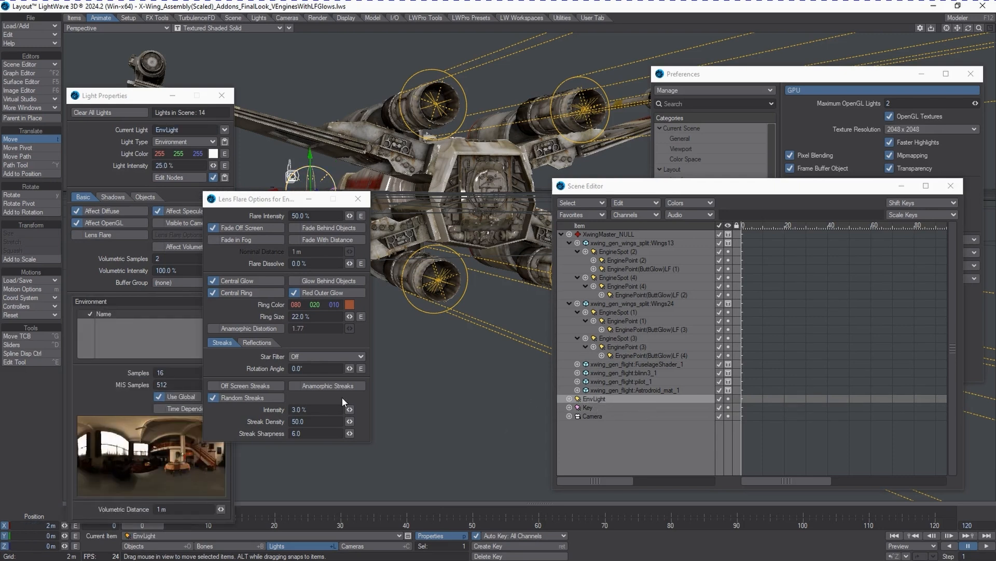
mouse_move(590, 414)
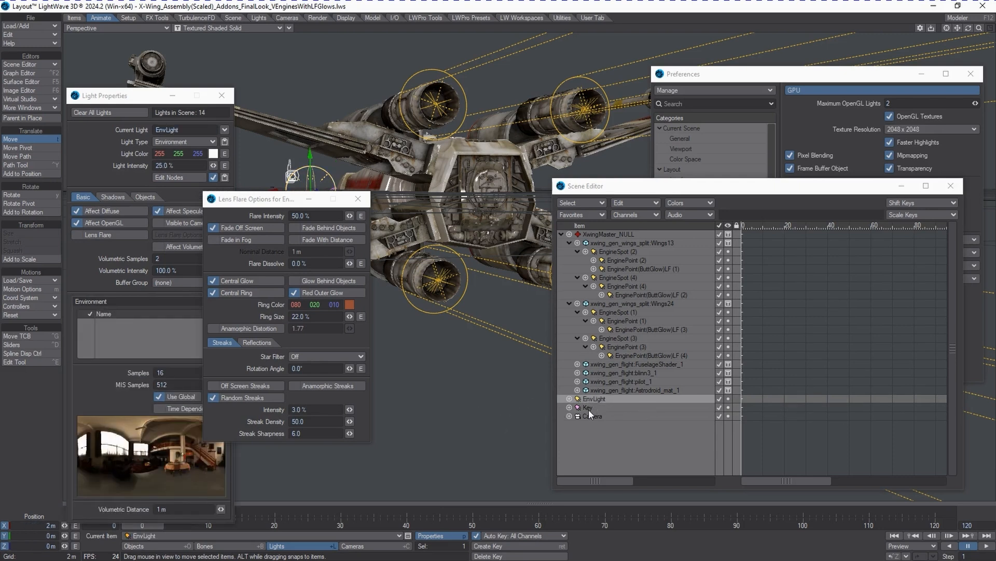
Make the Key light current and raise Maximum OpenGL Lights to 4
left_click(588, 407)
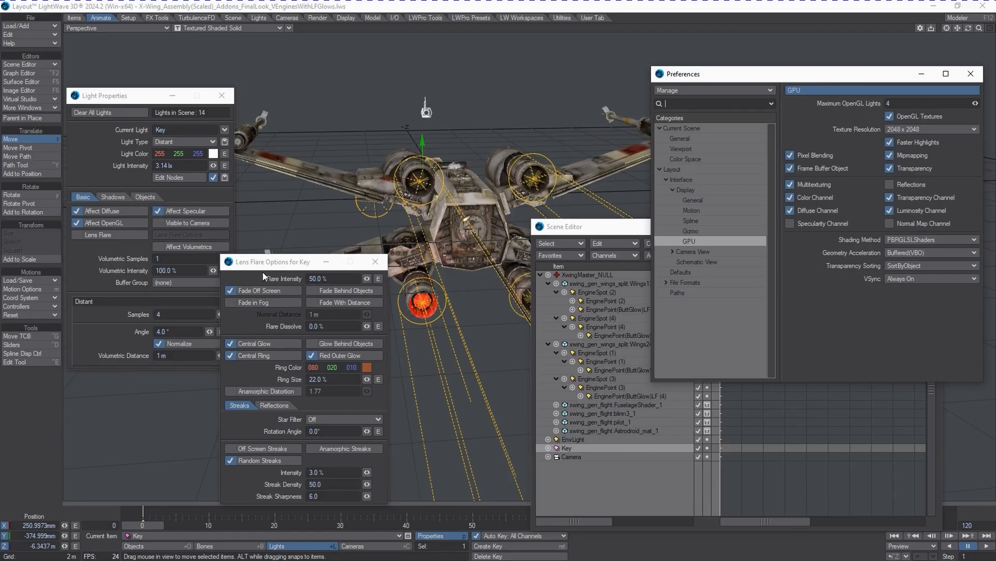
mouse_move(135, 150)
type("8")
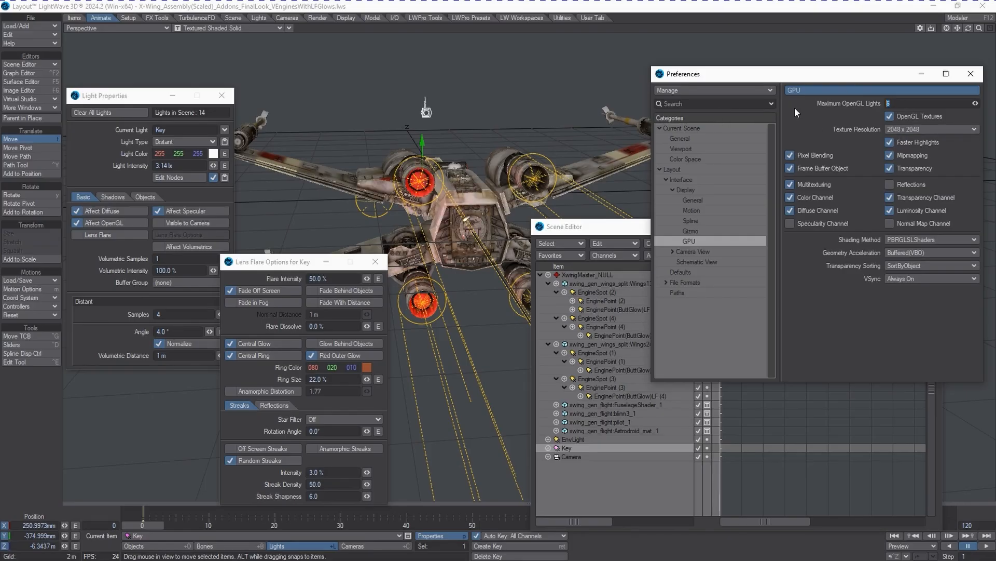
mouse_move(761, 207)
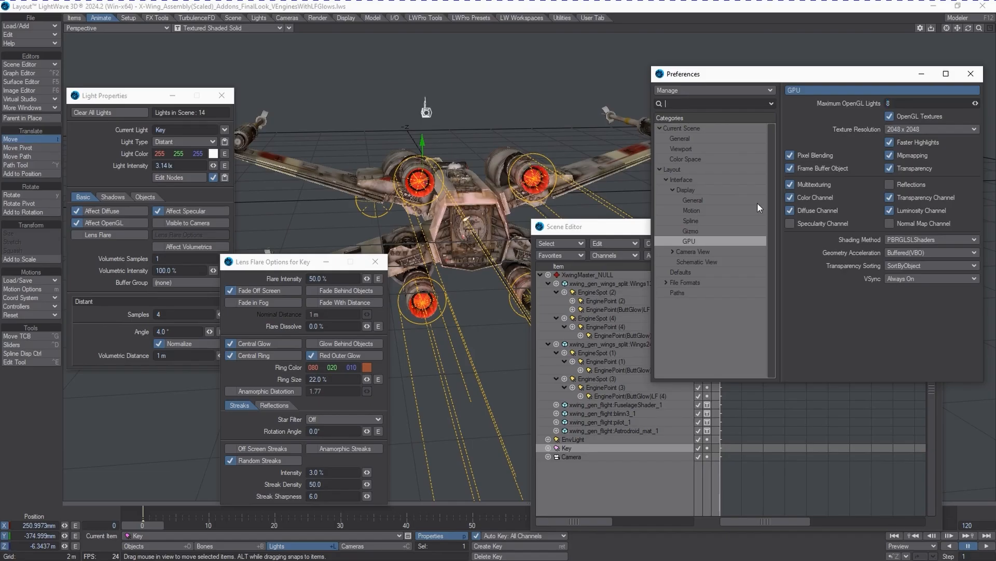
mouse_move(580, 230)
type("16")
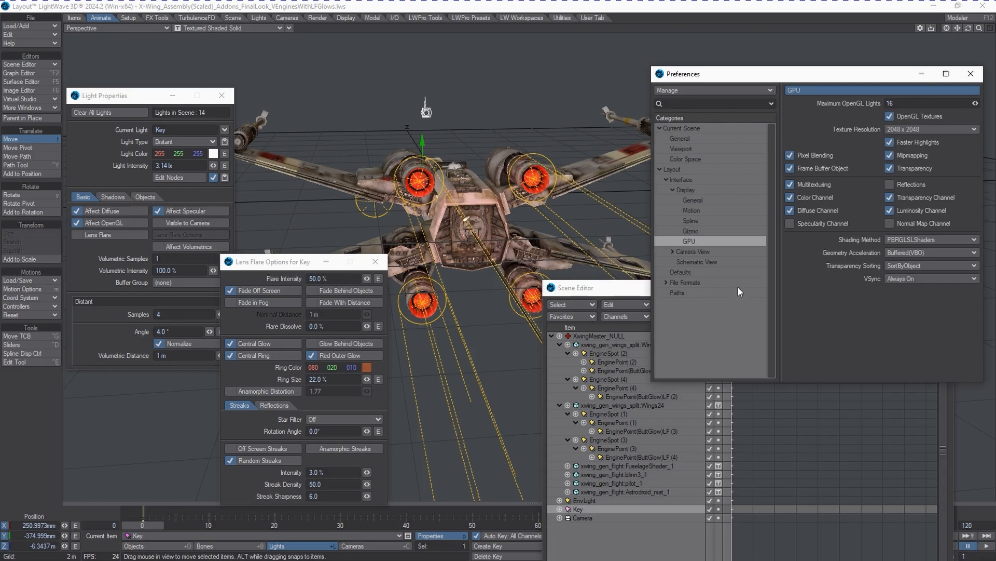
mouse_move(632, 290)
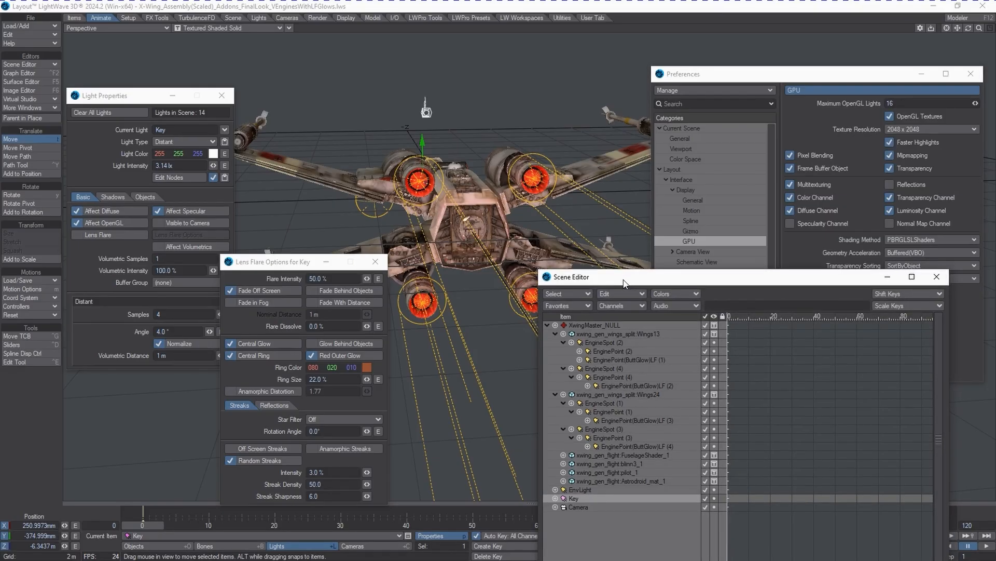
mouse_move(626, 284)
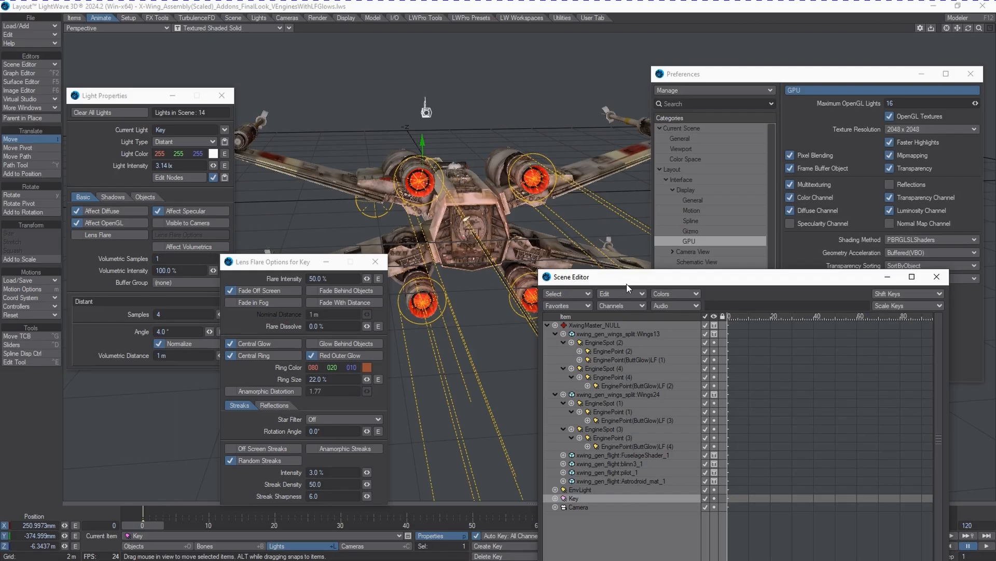
mouse_move(637, 421)
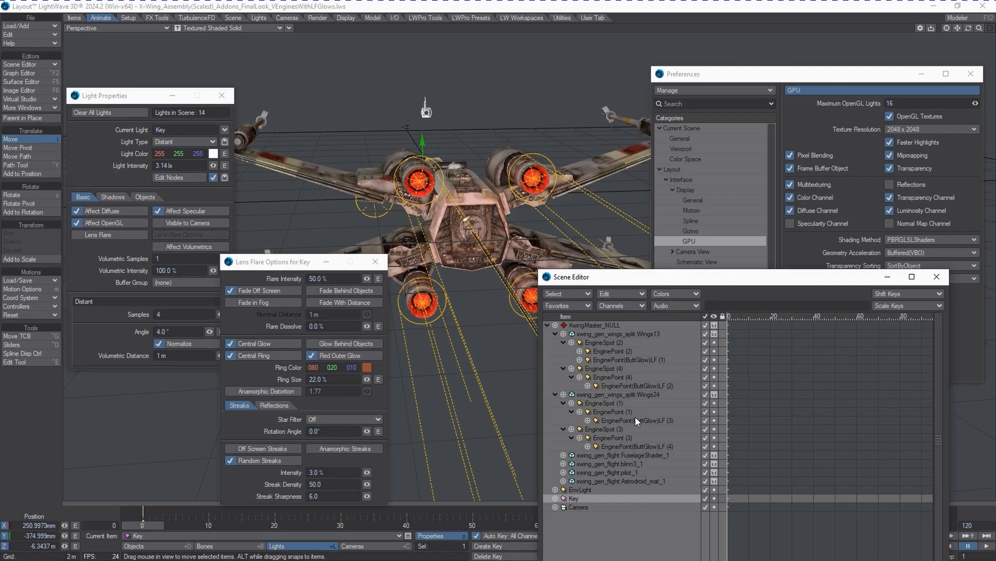
mouse_move(708, 463)
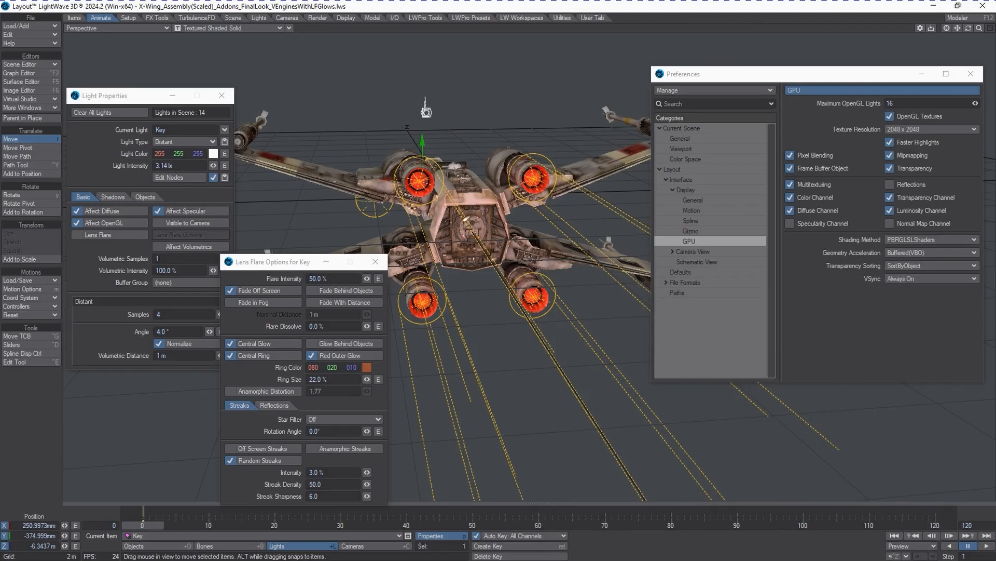
mouse_move(919, 82)
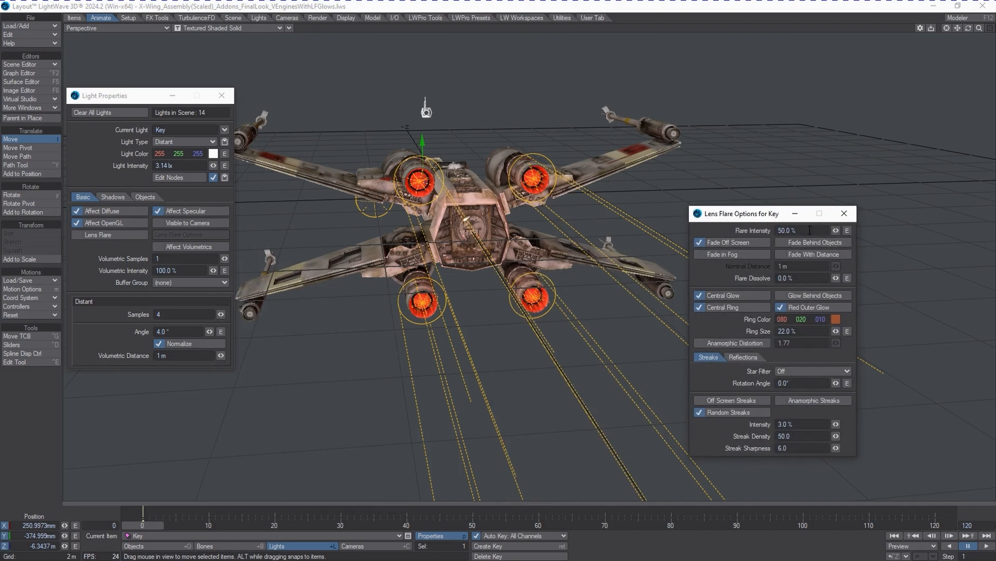
Set the second engine glow light's noise modifier phase to 0.25
left_click(189, 130)
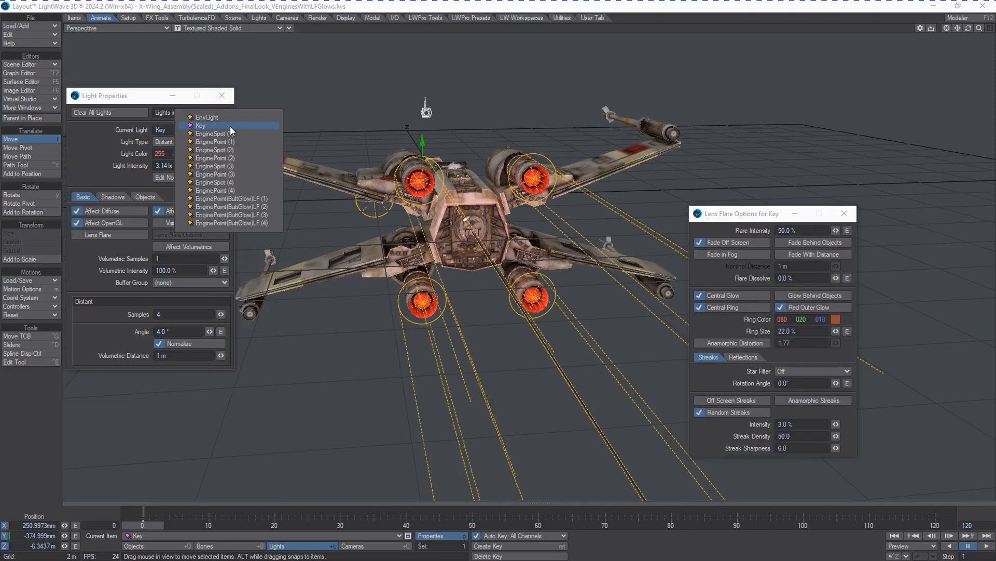
left_click(232, 207)
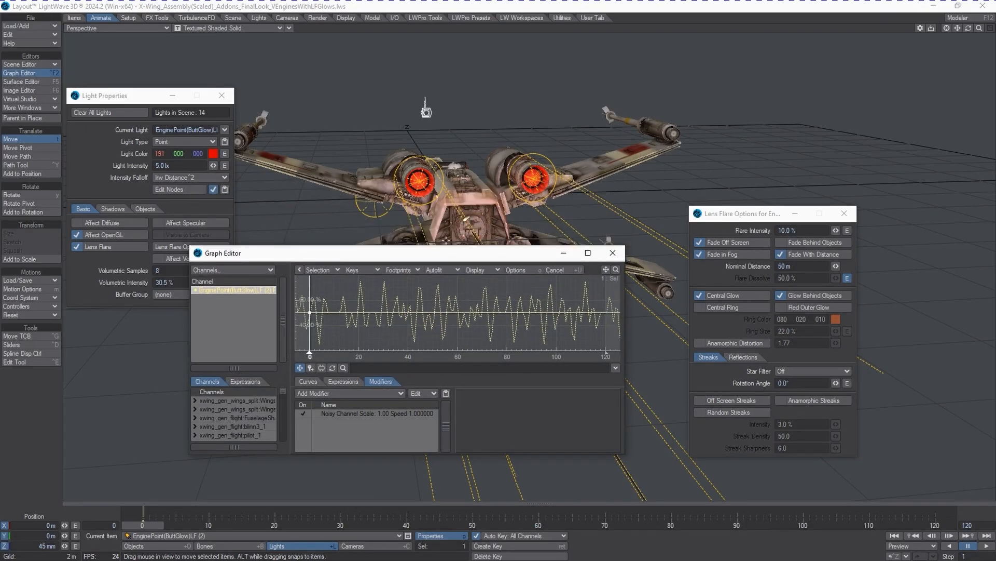
left_click_drag(219, 252, 381, 282)
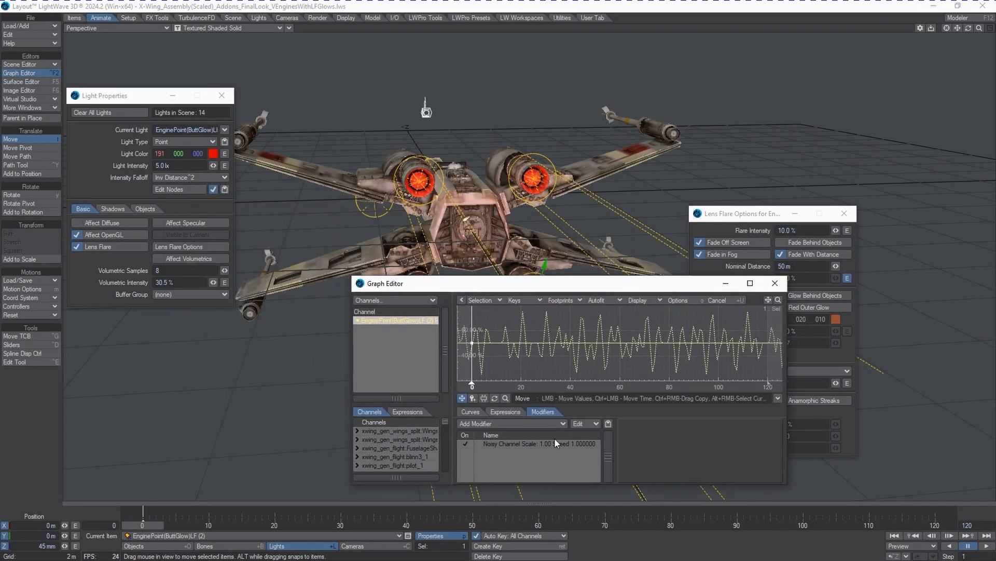
left_click(529, 444)
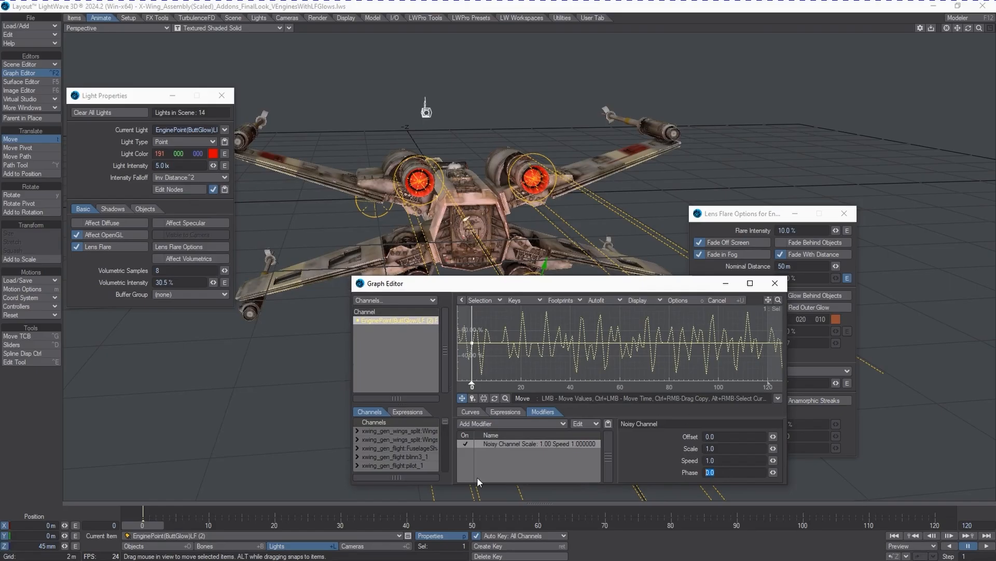
type("0.25")
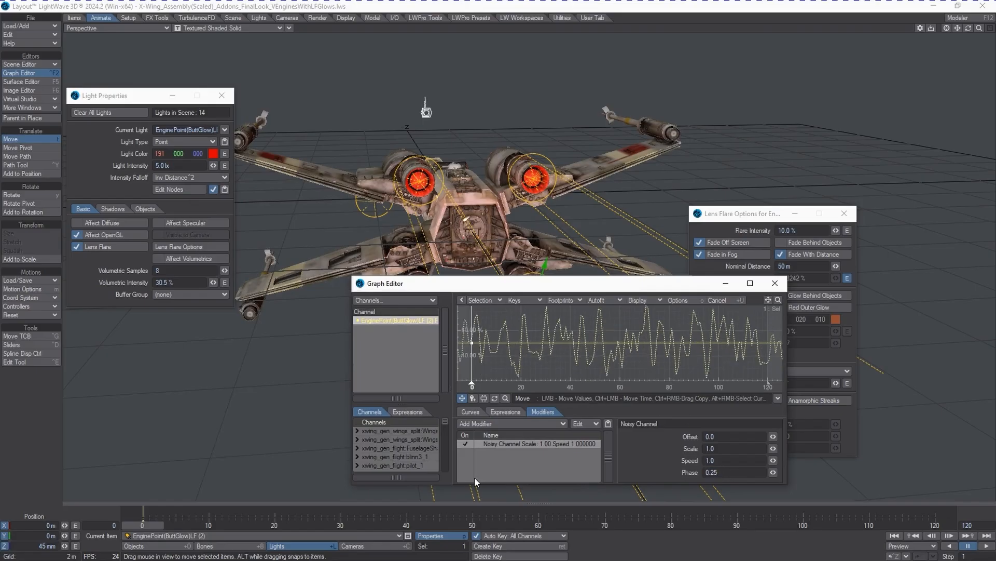
mouse_move(548, 286)
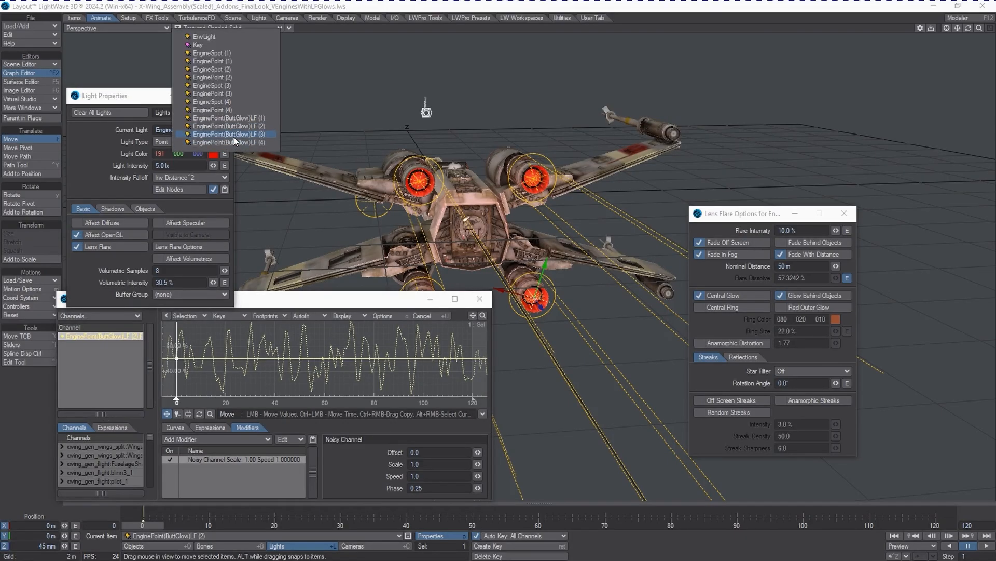
Give the next glow lights different noise phases such as -0.35, then close the Graph Editor
left_click(229, 134)
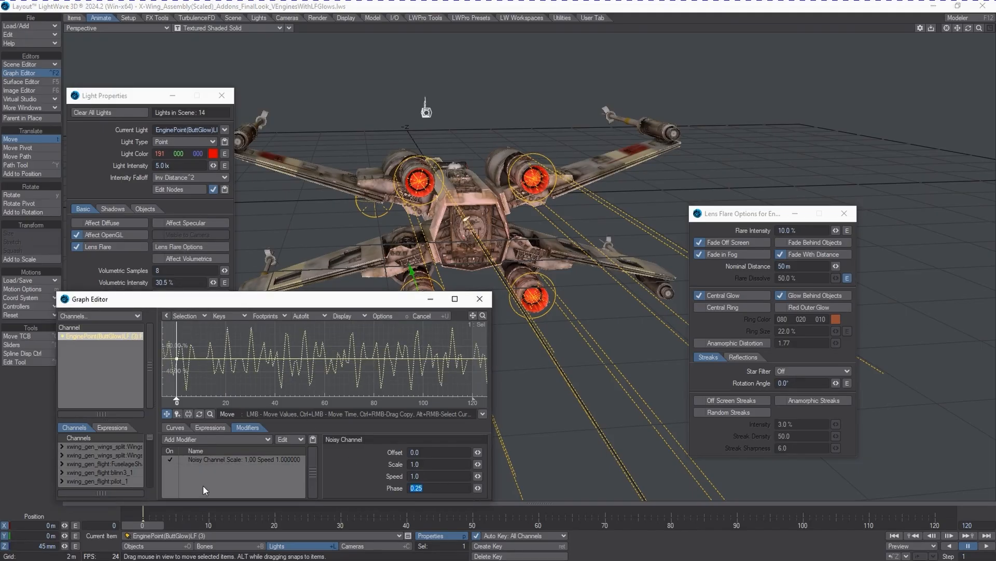
type("-25")
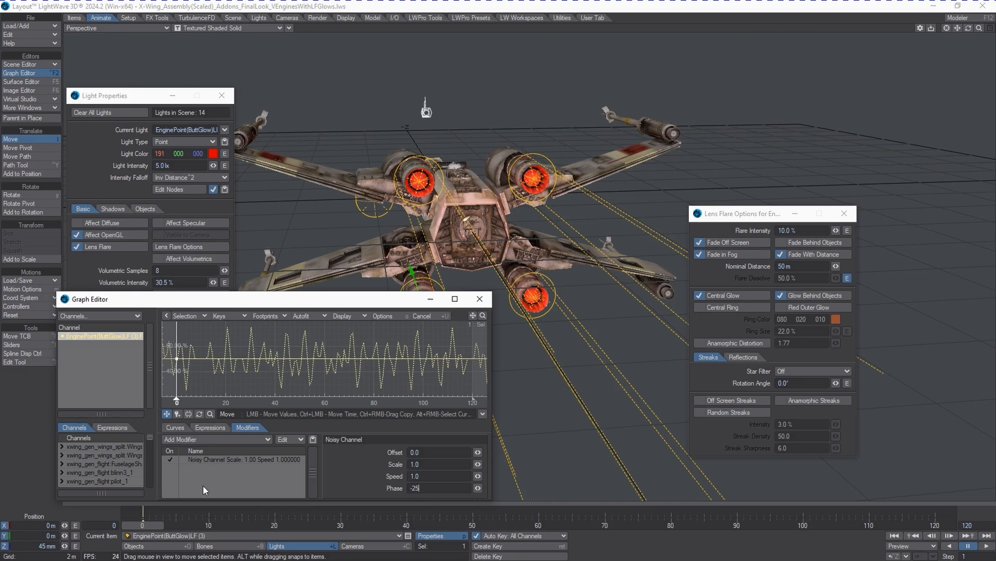
type(".2")
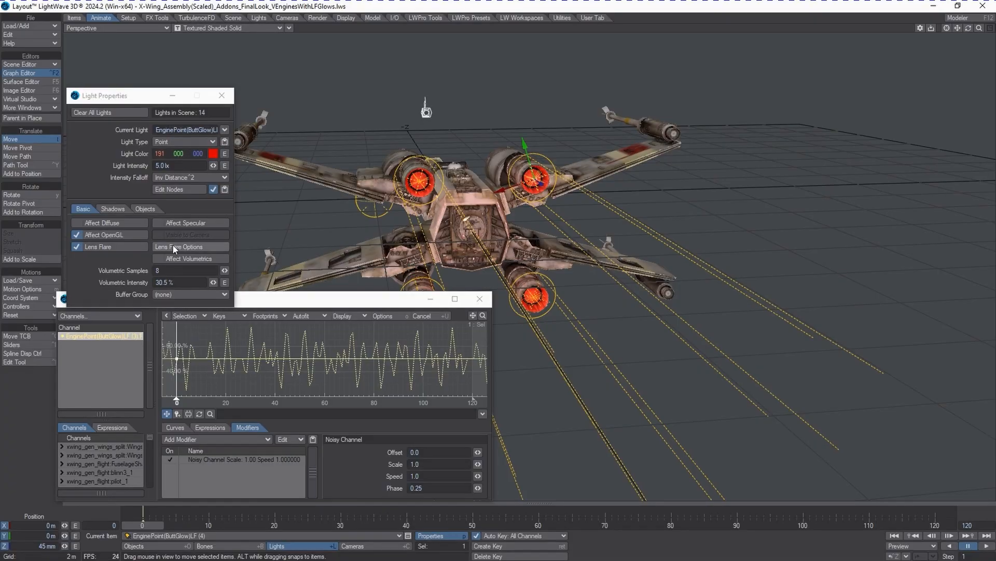
left_click(180, 246)
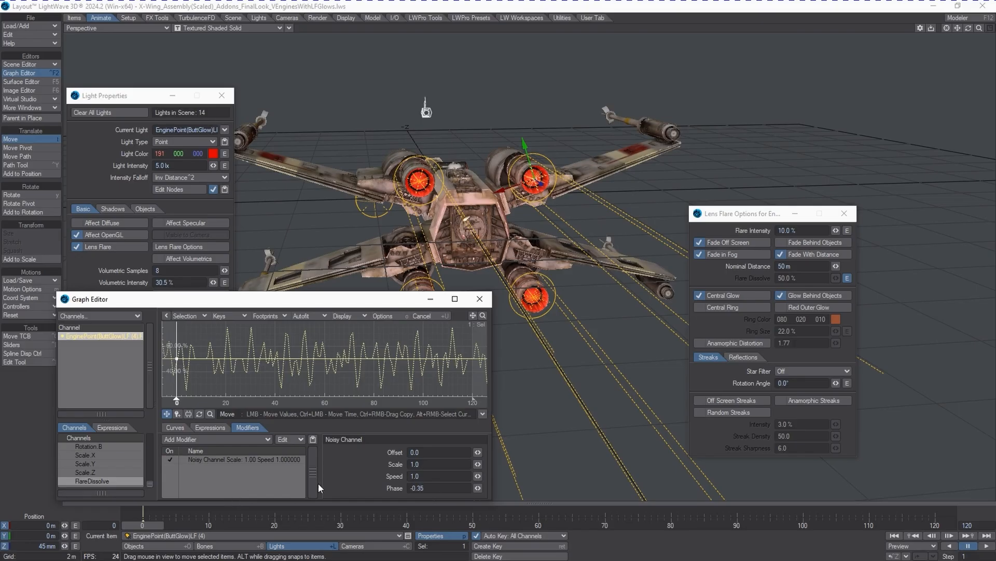
left_click(479, 299)
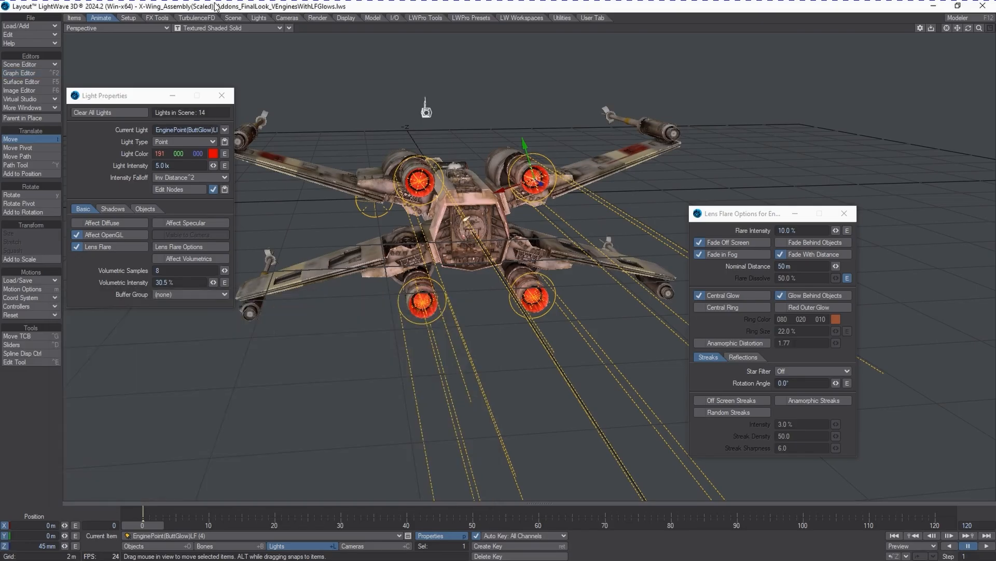
Show the Camera view with VPR and move the camera closer, framing the X-wing frontally
left_click(232, 28)
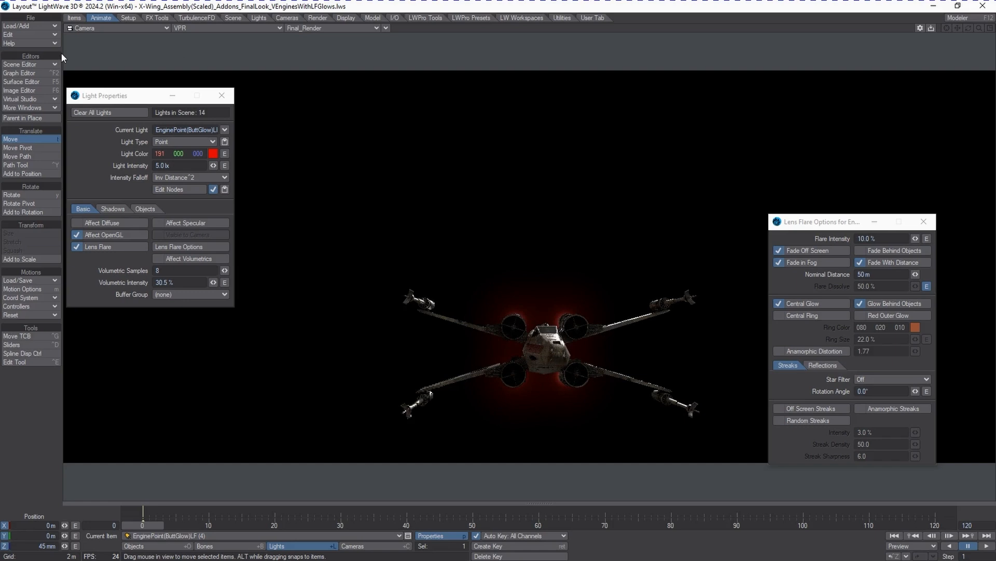
left_click(352, 546)
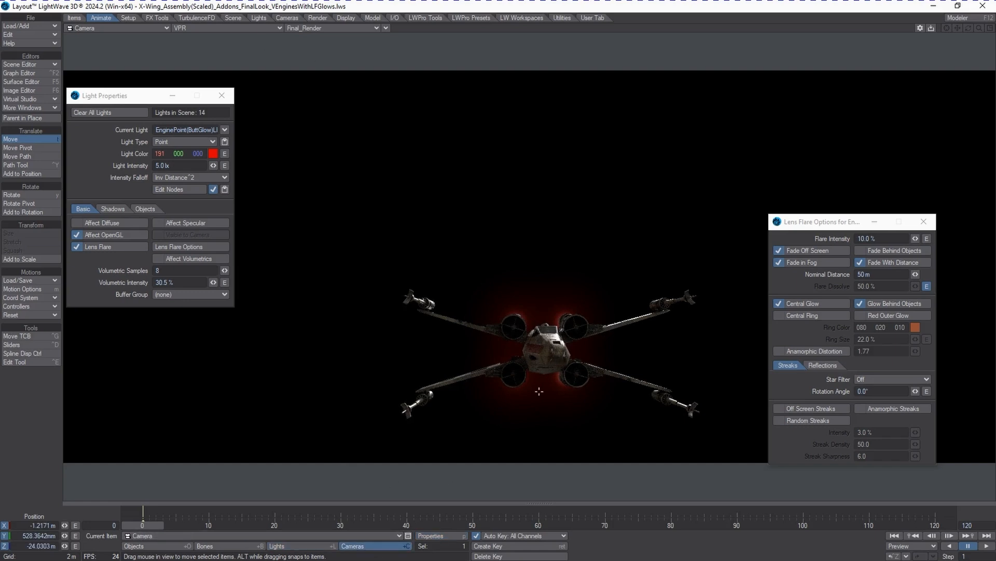
left_click_drag(539, 391, 578, 312)
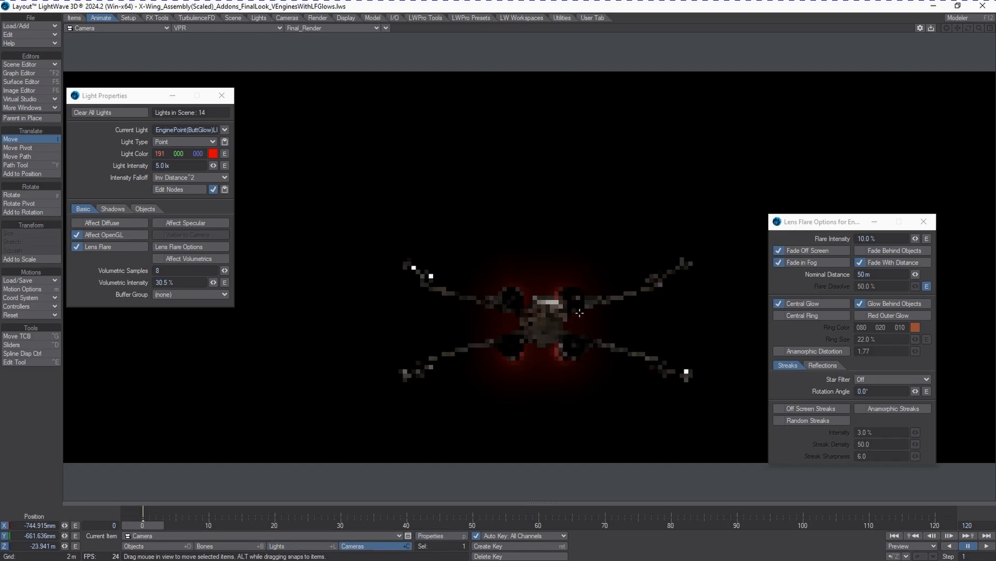
left_click_drag(578, 311, 550, 356)
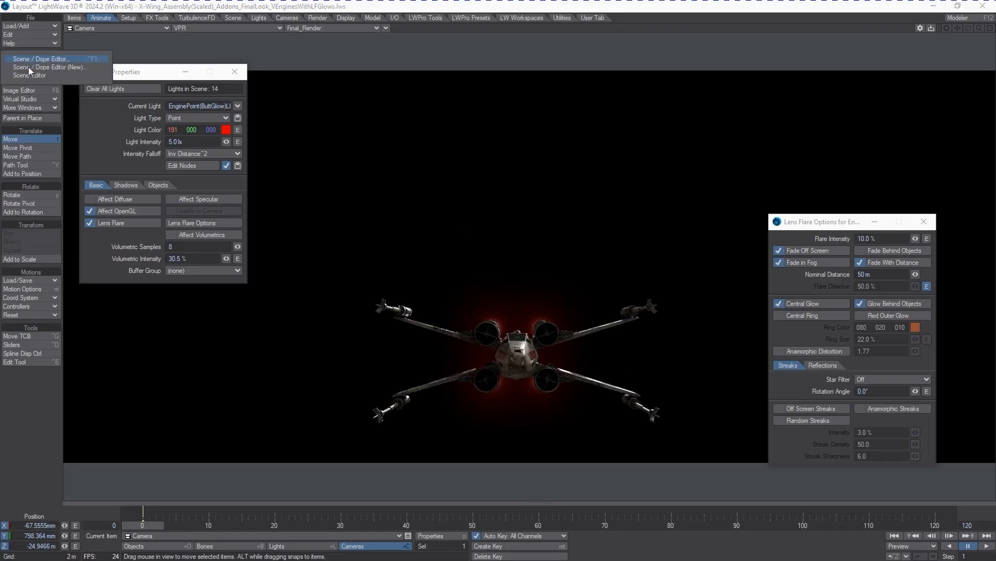
Open the scene item list and switch to the Render tool group
left_click(28, 75)
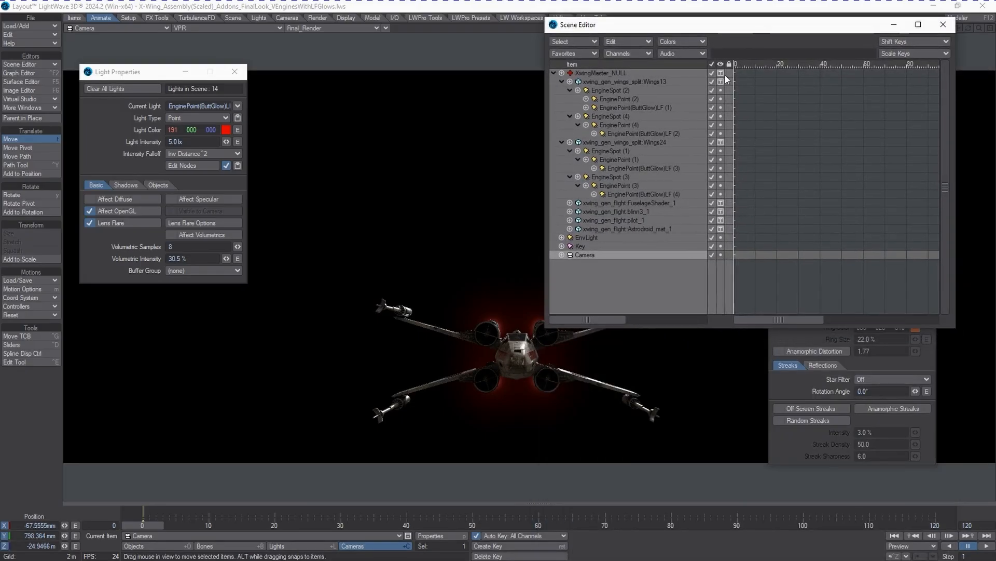
mouse_move(688, 329)
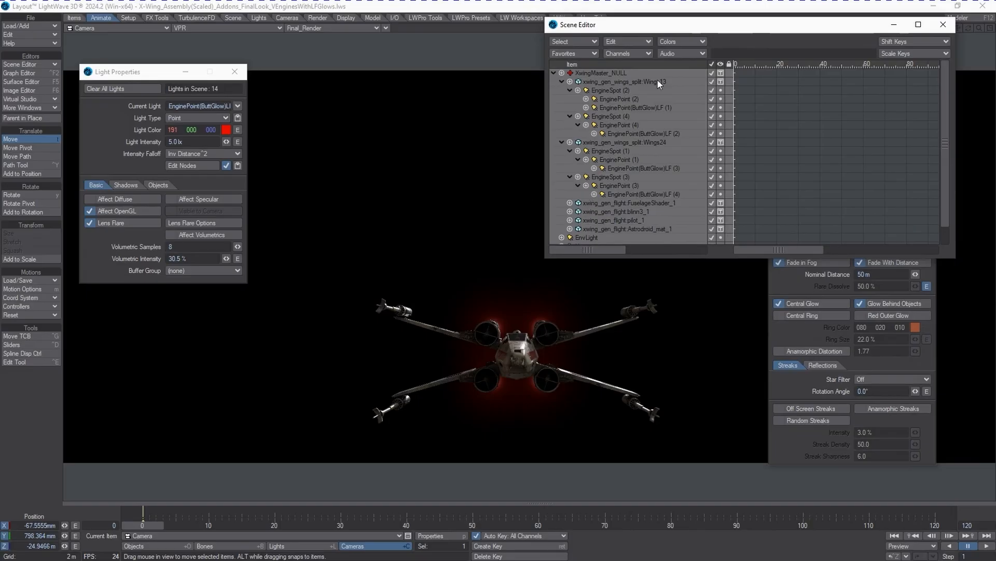
mouse_move(653, 110)
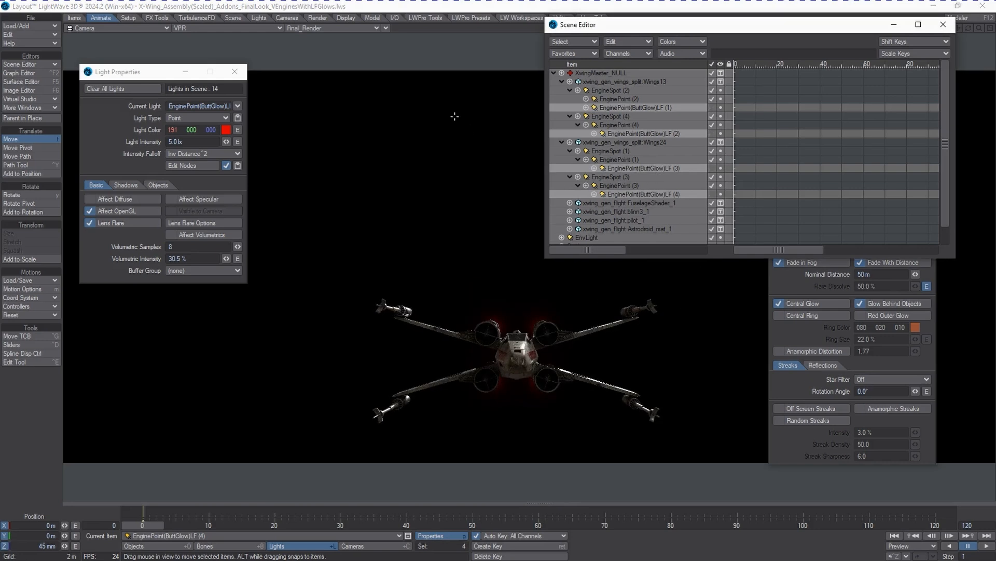
left_click(317, 17)
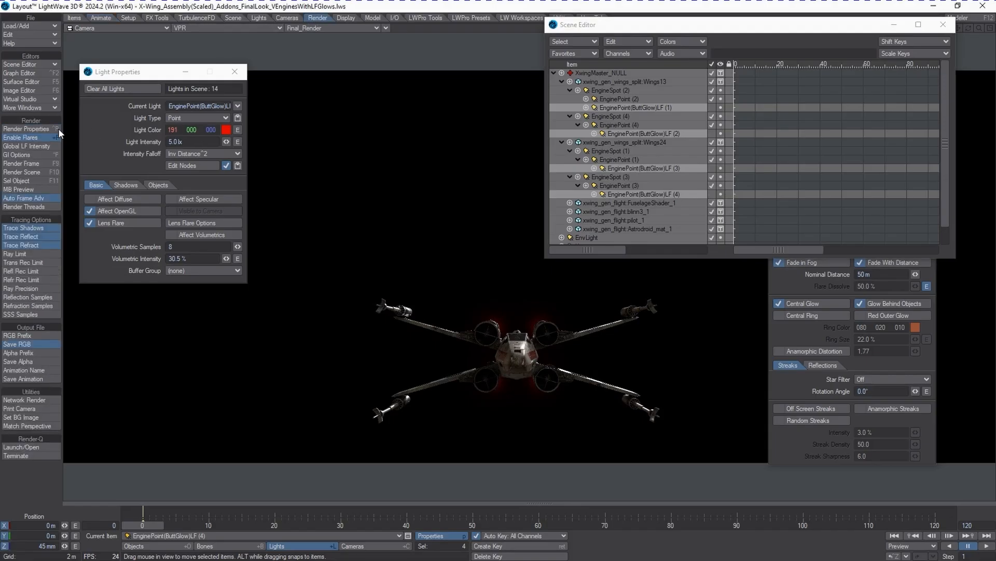
Set Global Lens Flare Intensity to 20 in Render Properties, with Enable Lens Flares on
left_click(27, 129)
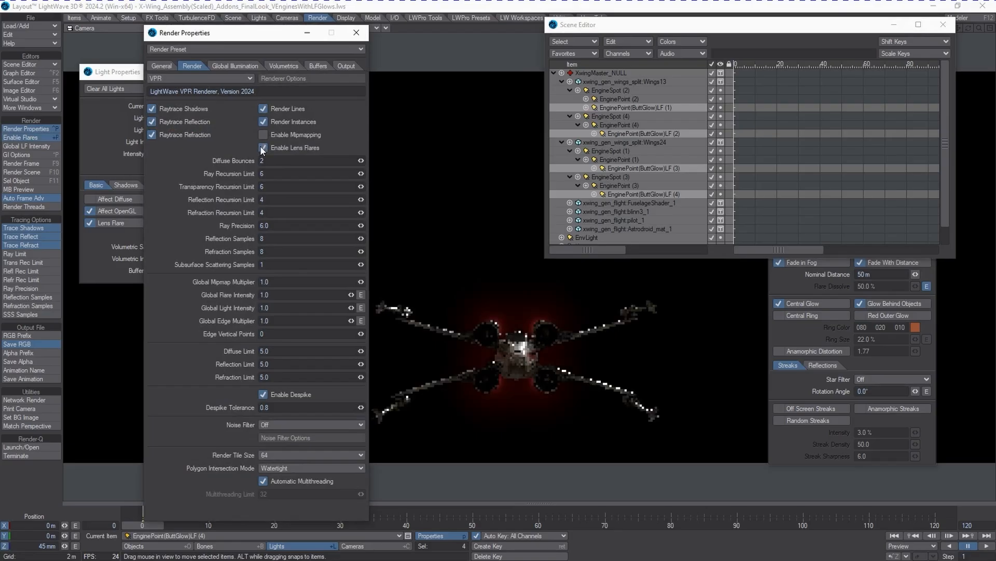
left_click(263, 147)
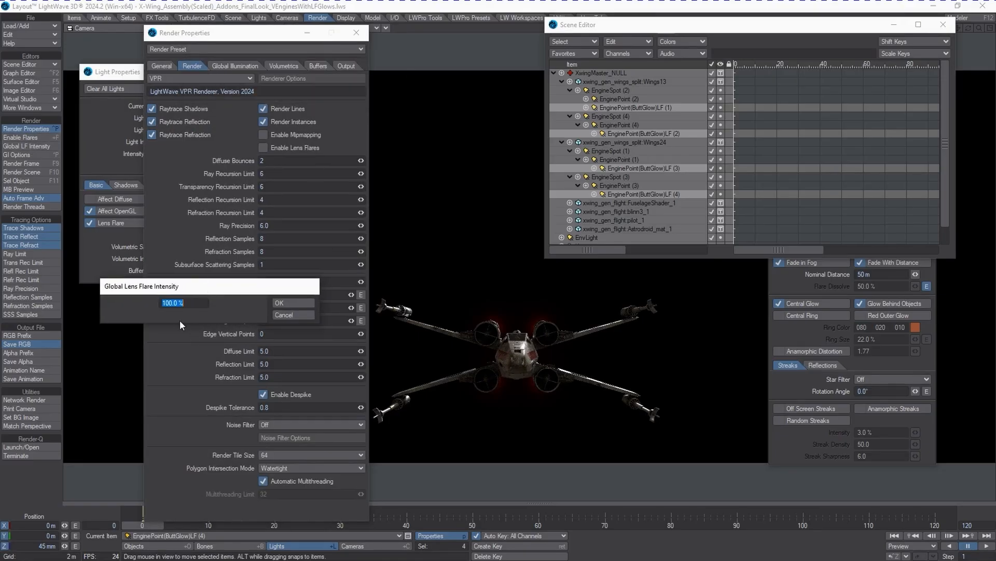
type("20")
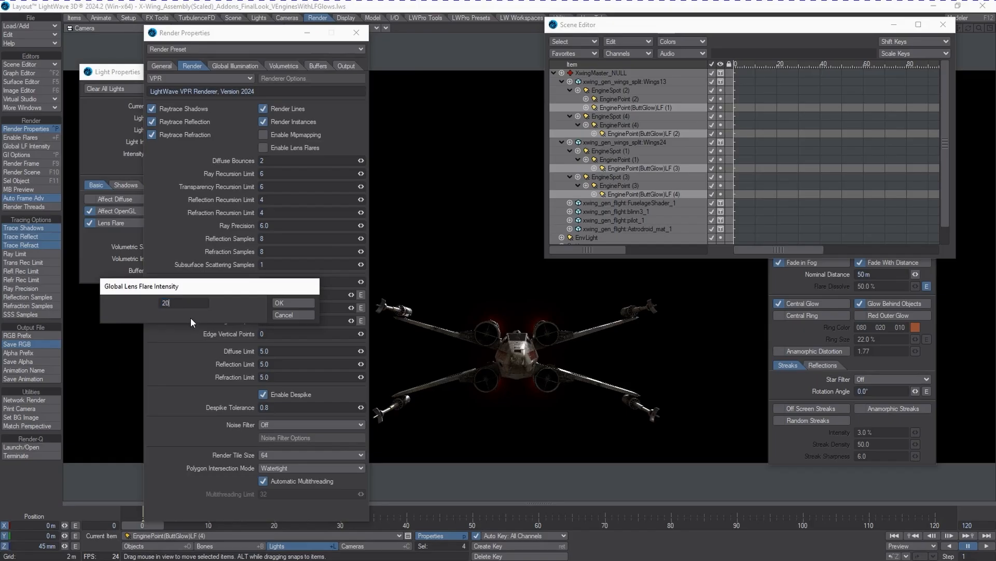
left_click(278, 302)
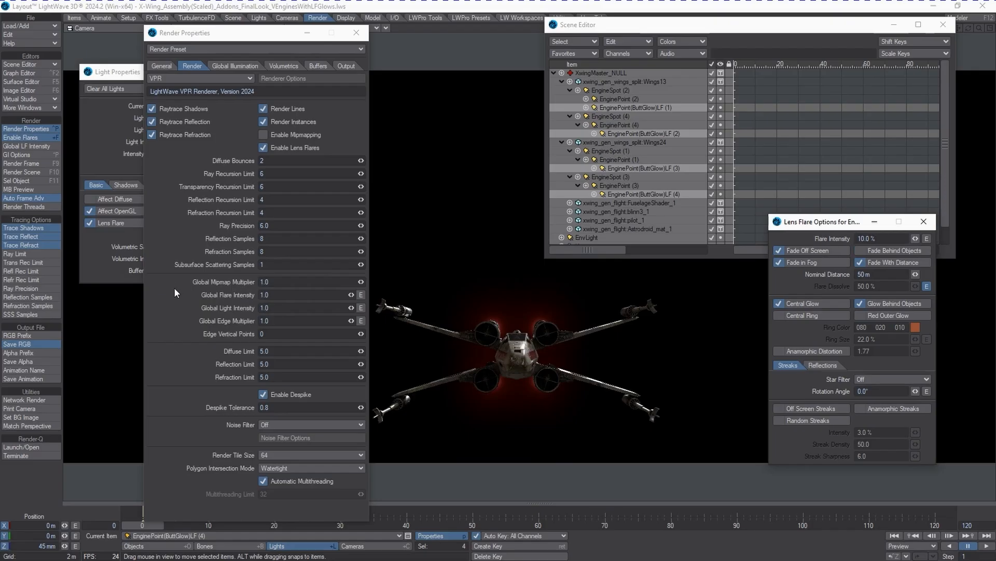
mouse_move(201, 305)
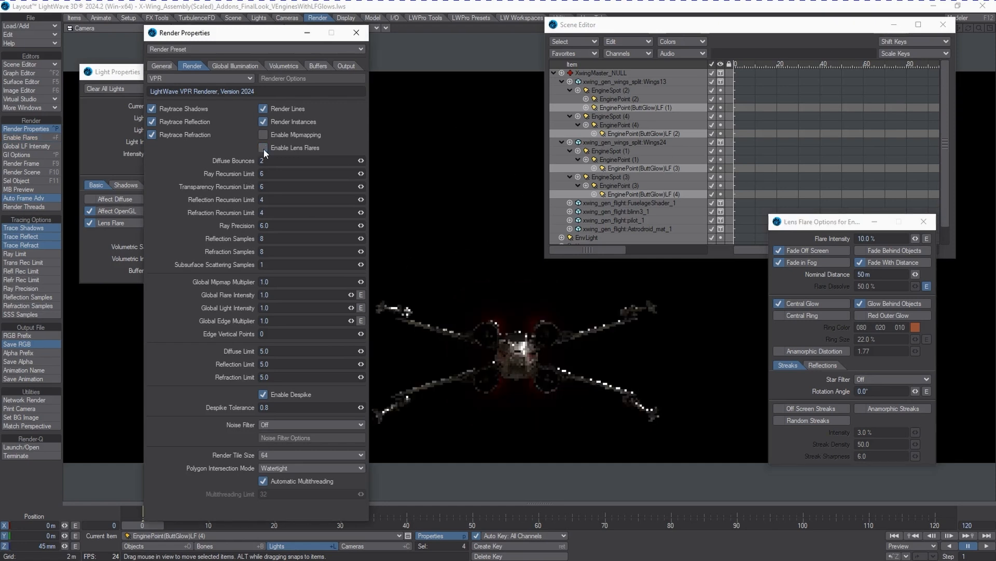
left_click(264, 147)
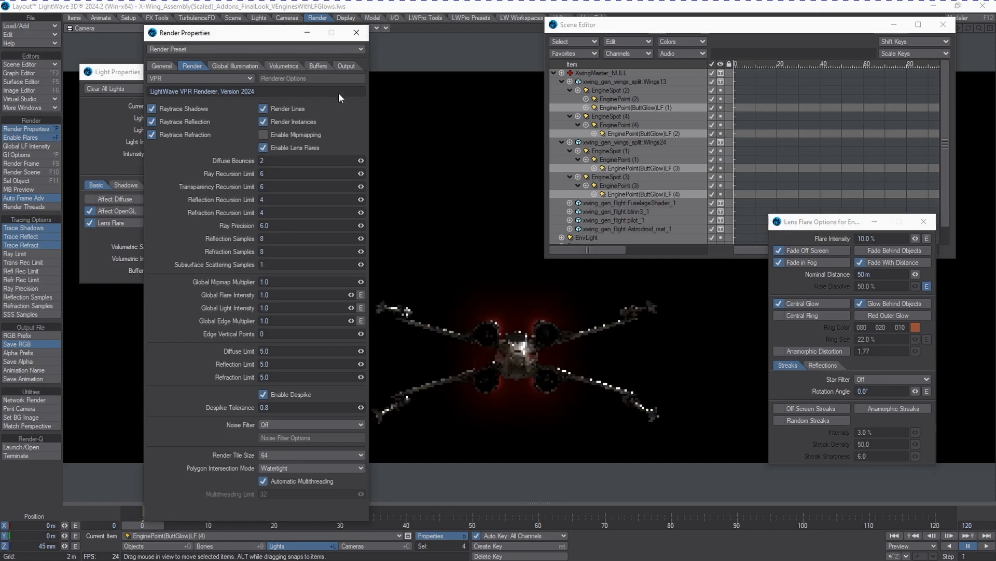
Search the render Buffers list for 'Lens' and select the Lens_Flare buffer
left_click(318, 65)
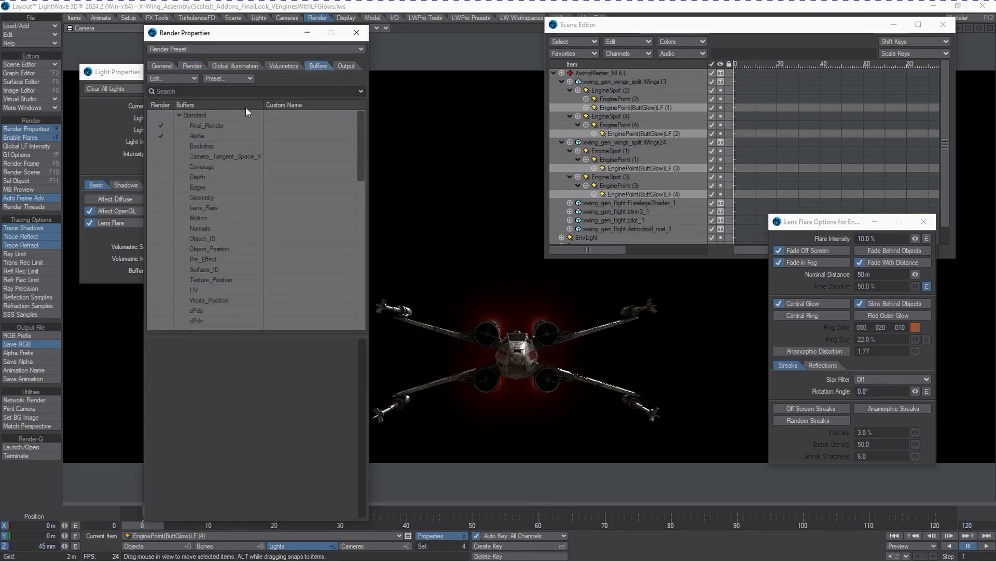
type("Ll")
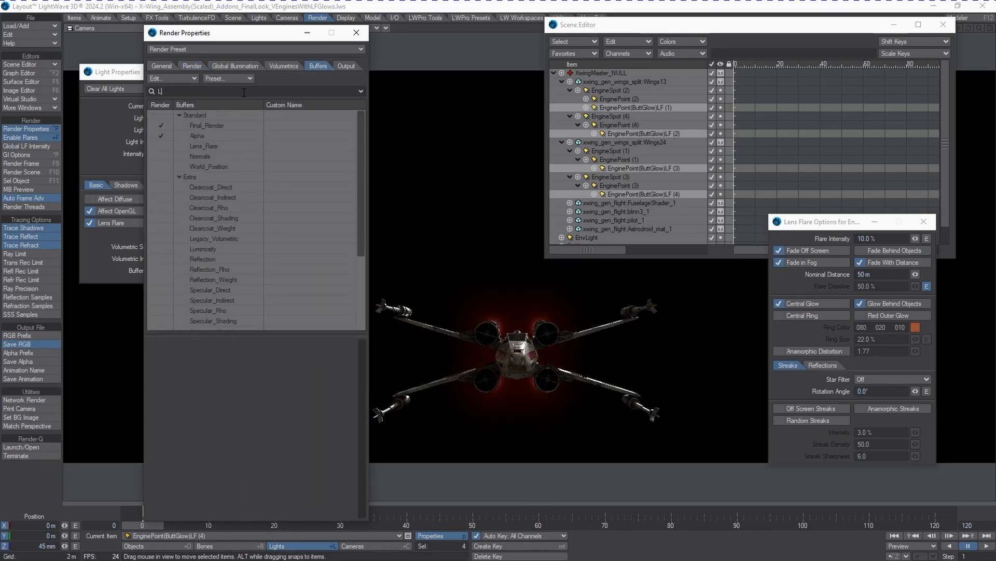
type("Lens")
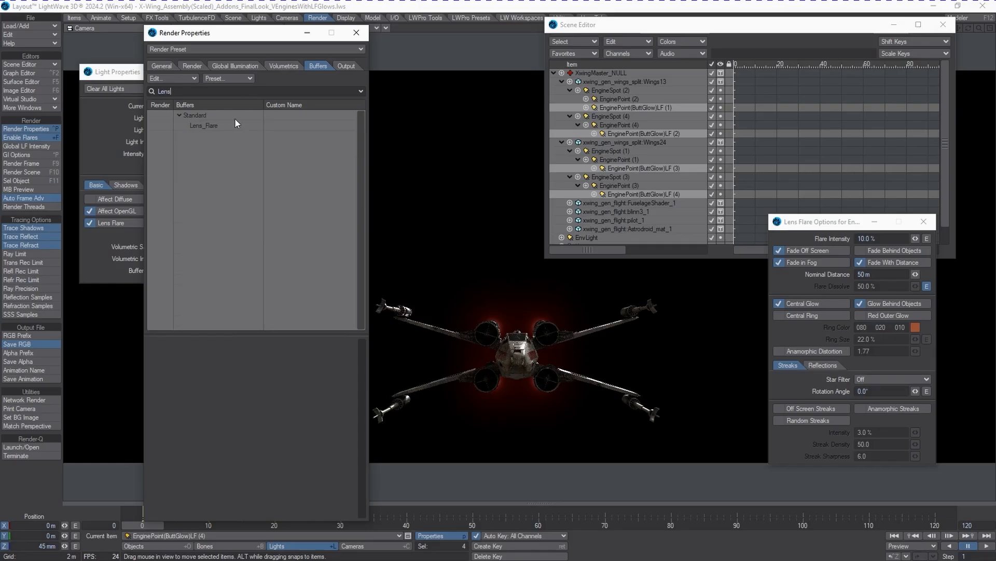
left_click(203, 125)
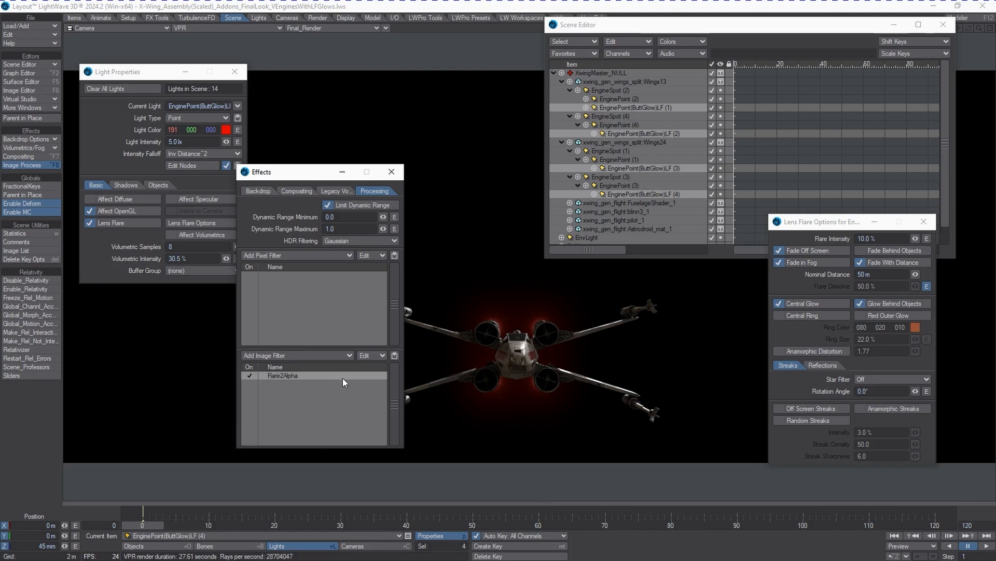
mouse_move(308, 381)
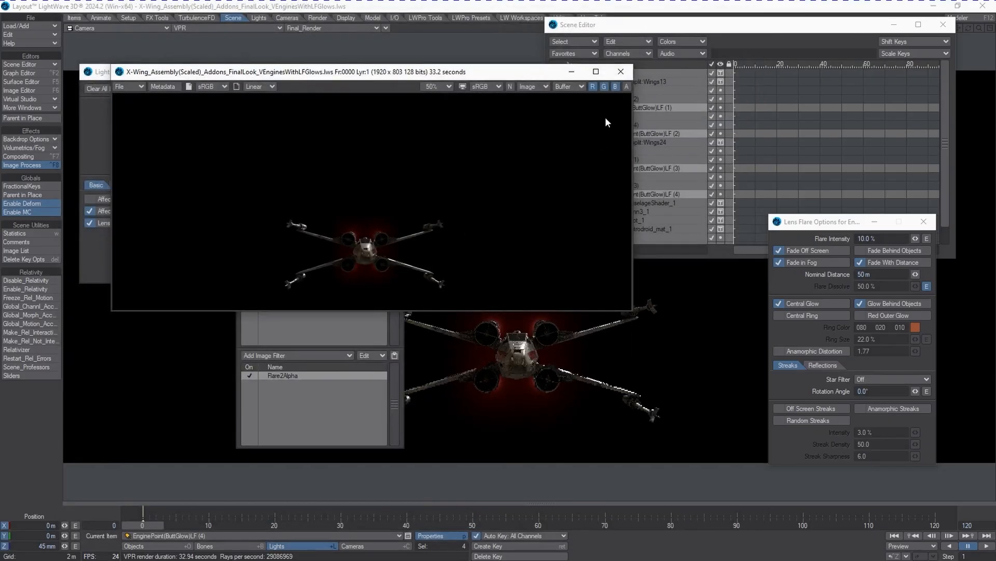
Set the render viewer zoom to 100% to see the X-wing at actual size
left_click(437, 86)
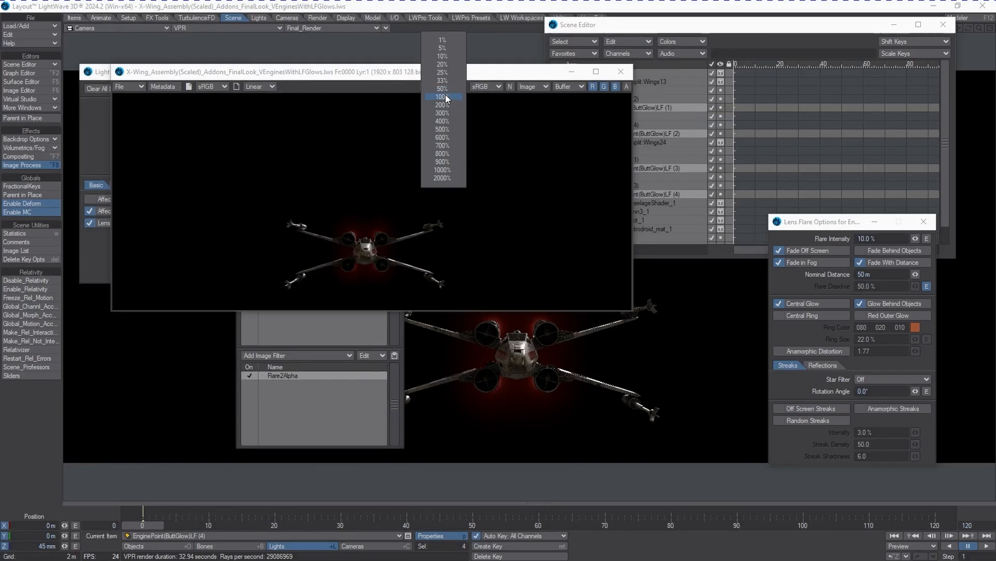
left_click(595, 71)
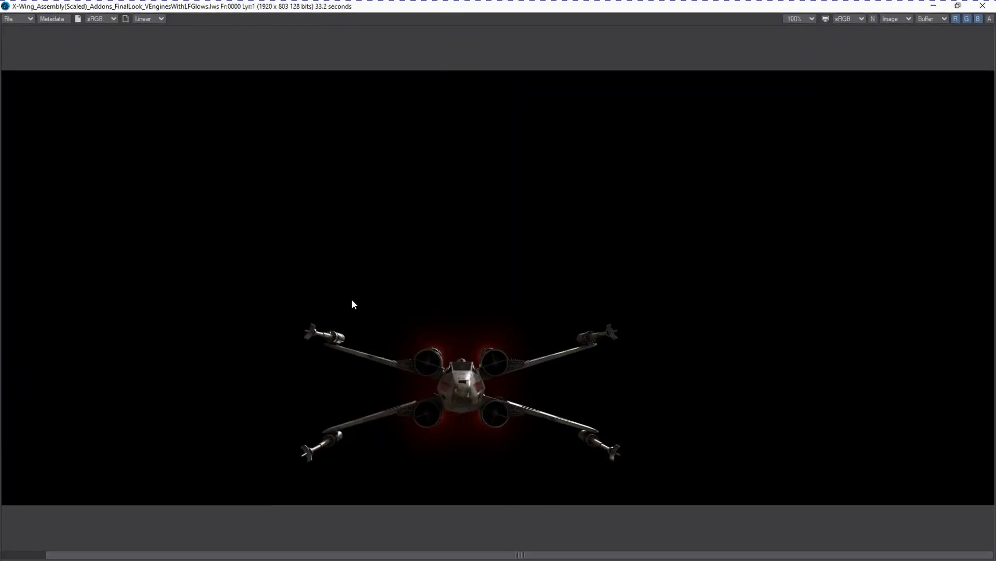
mouse_move(477, 459)
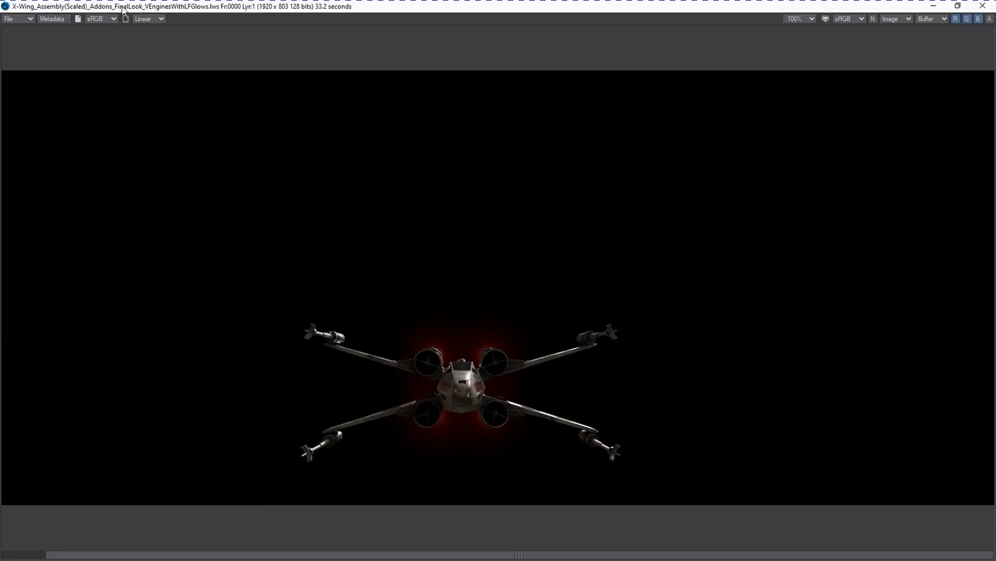
mouse_move(473, 419)
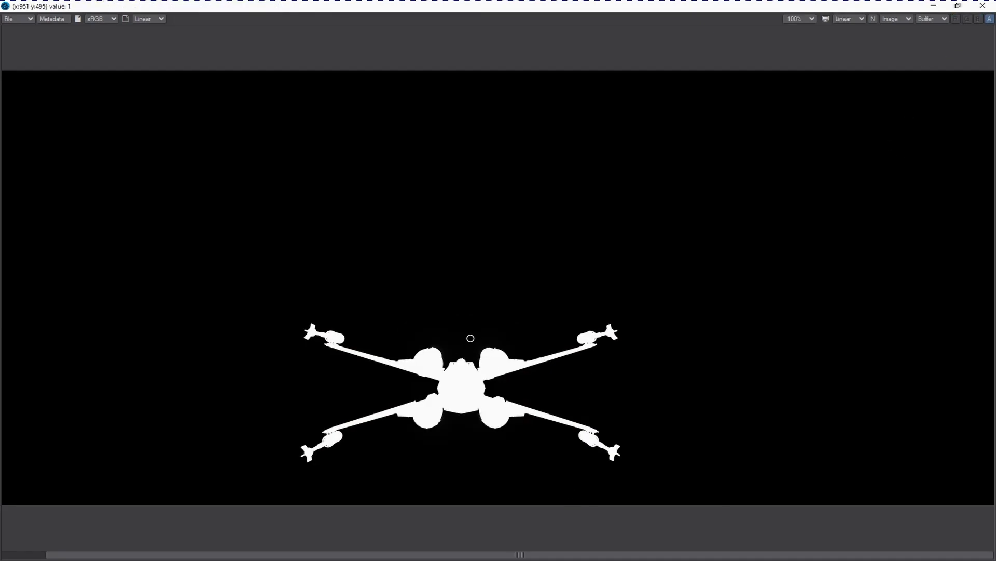
mouse_move(470, 347)
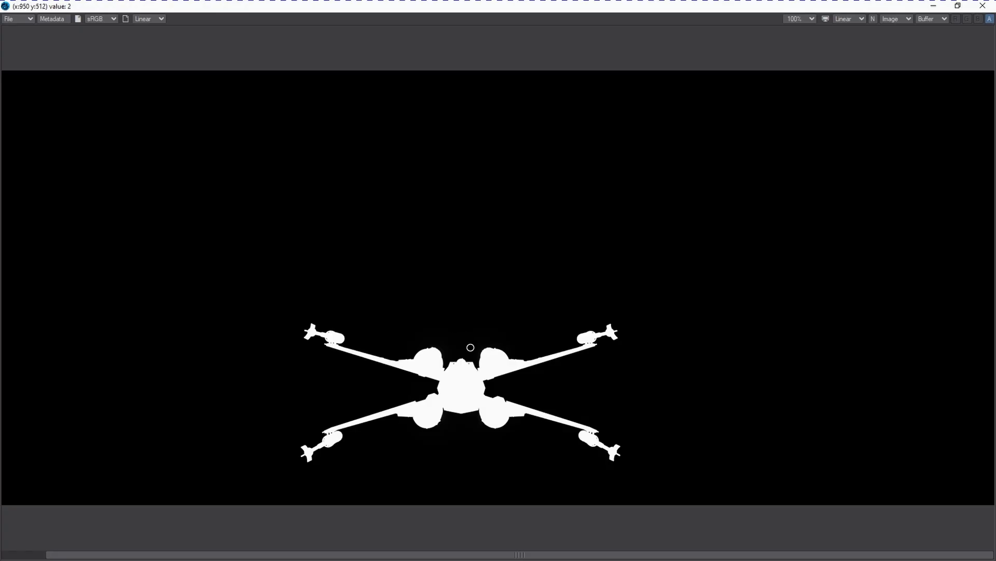
mouse_move(452, 353)
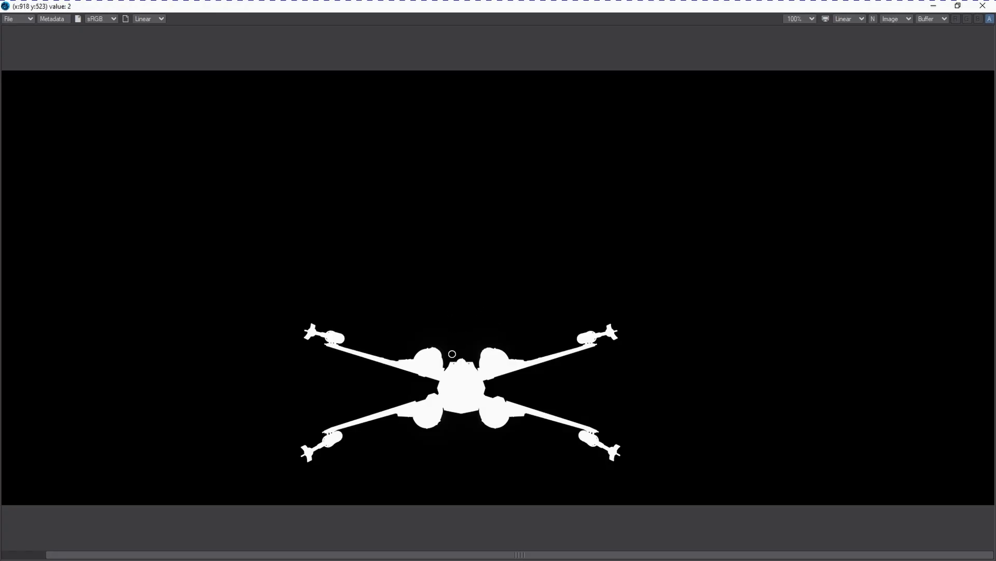
mouse_move(410, 347)
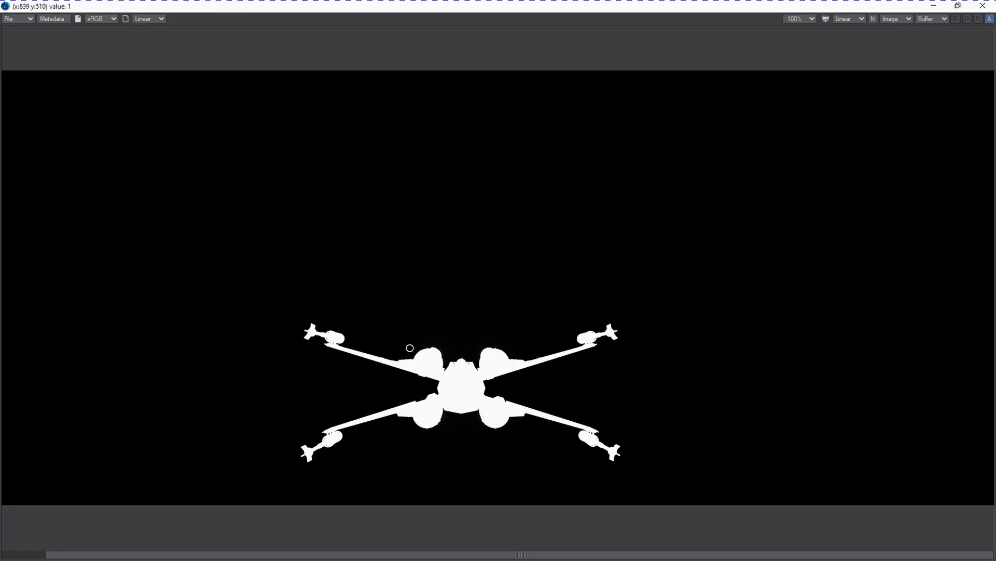
mouse_move(391, 354)
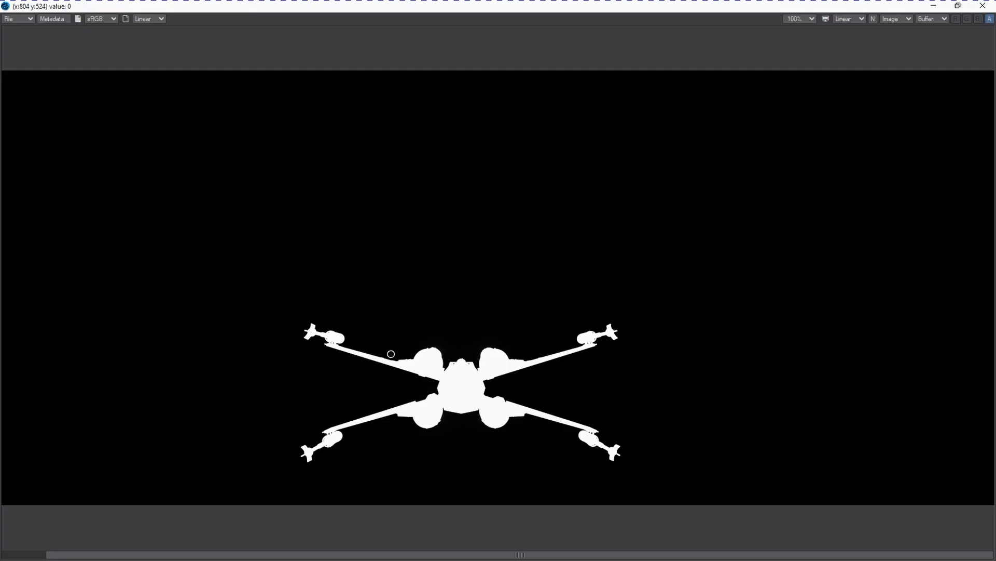
mouse_move(382, 358)
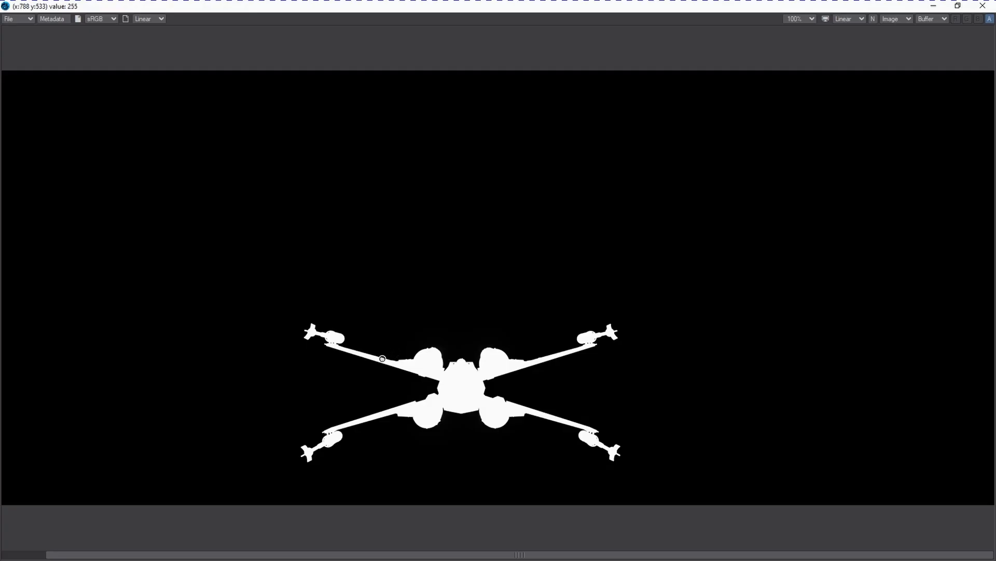
mouse_move(413, 352)
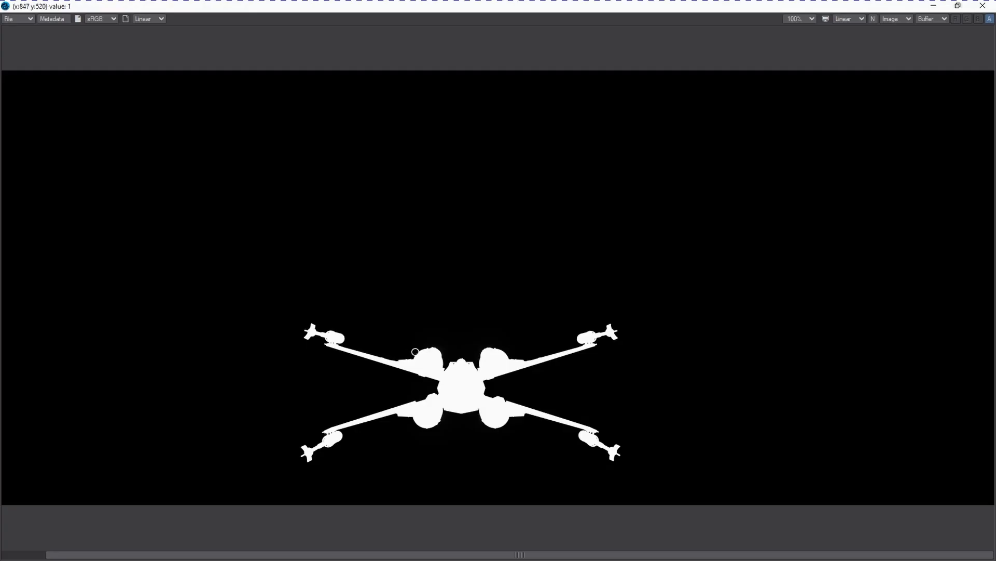
mouse_move(447, 350)
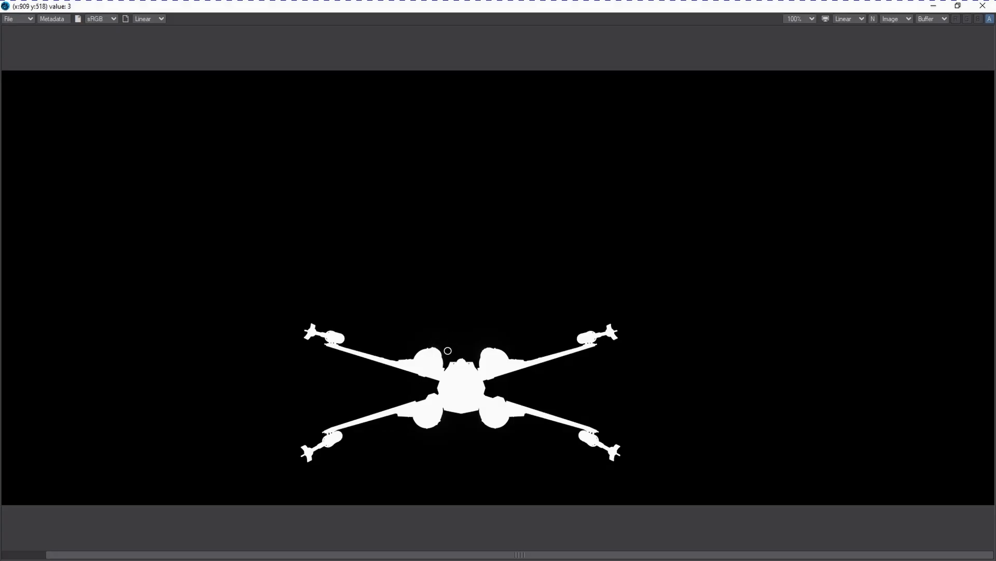
mouse_move(513, 347)
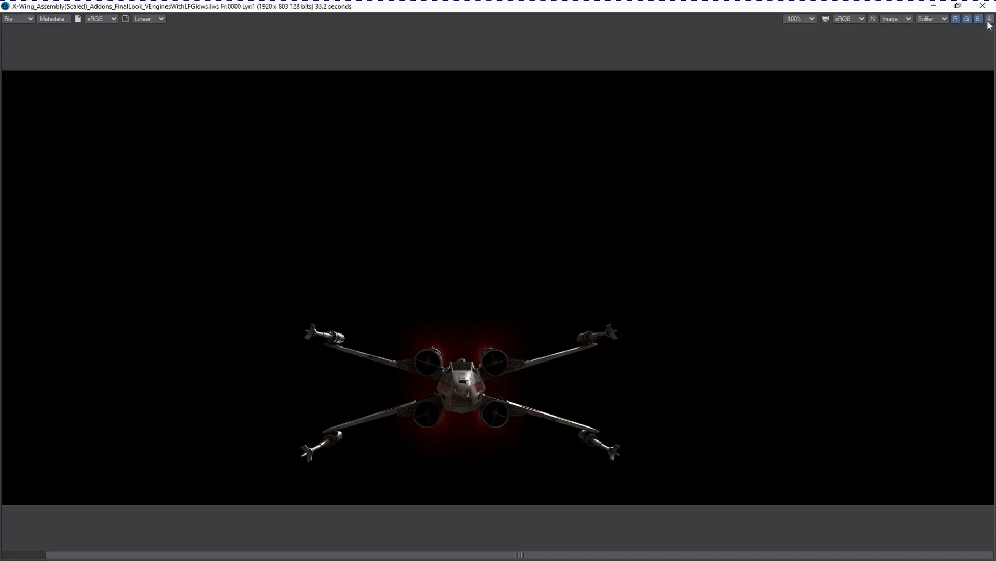
mouse_move(686, 158)
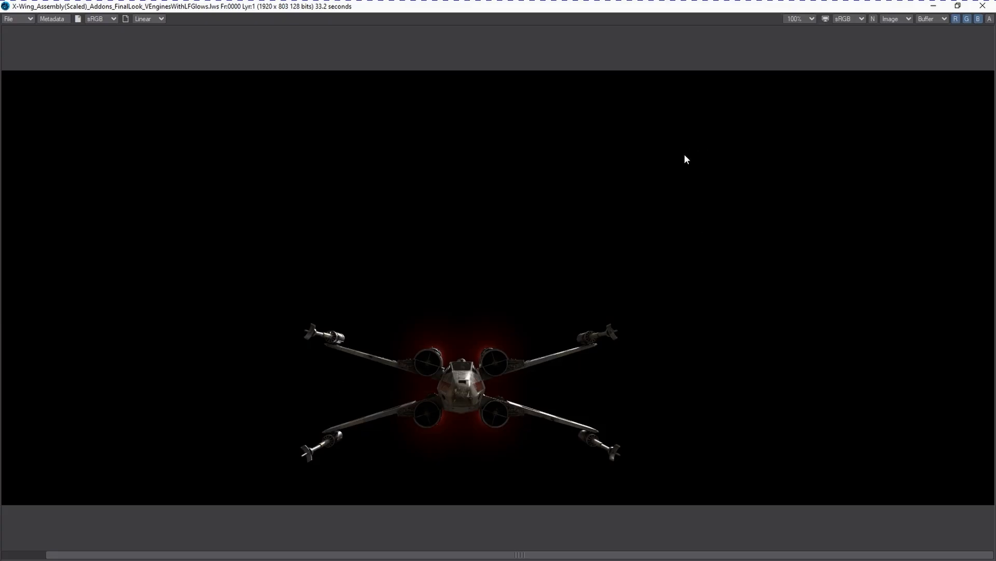
mouse_move(629, 135)
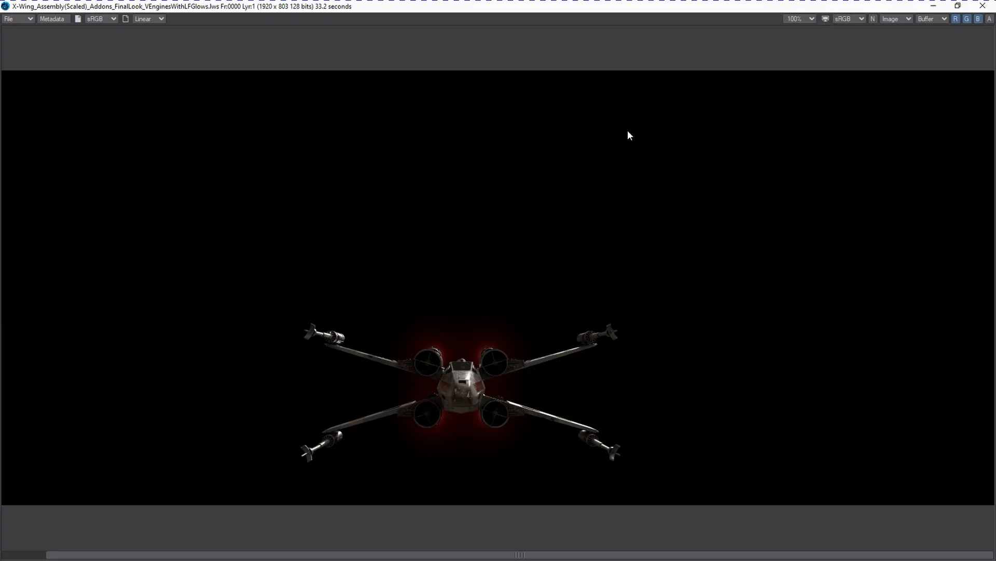